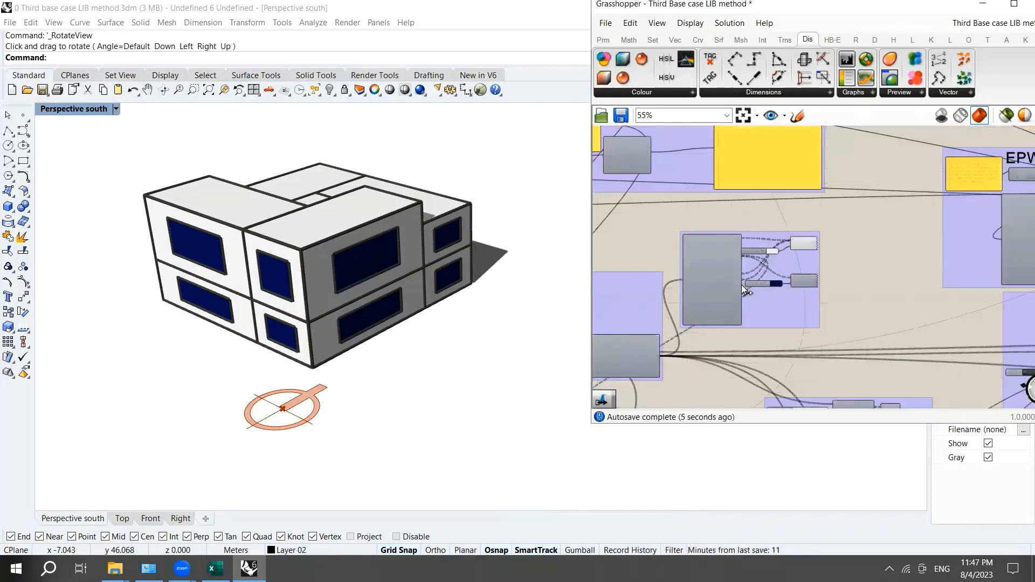
# Name the shading-device slider S with minimum 0 and maximum 1 and confirm it
pyautogui.scroll(-3)
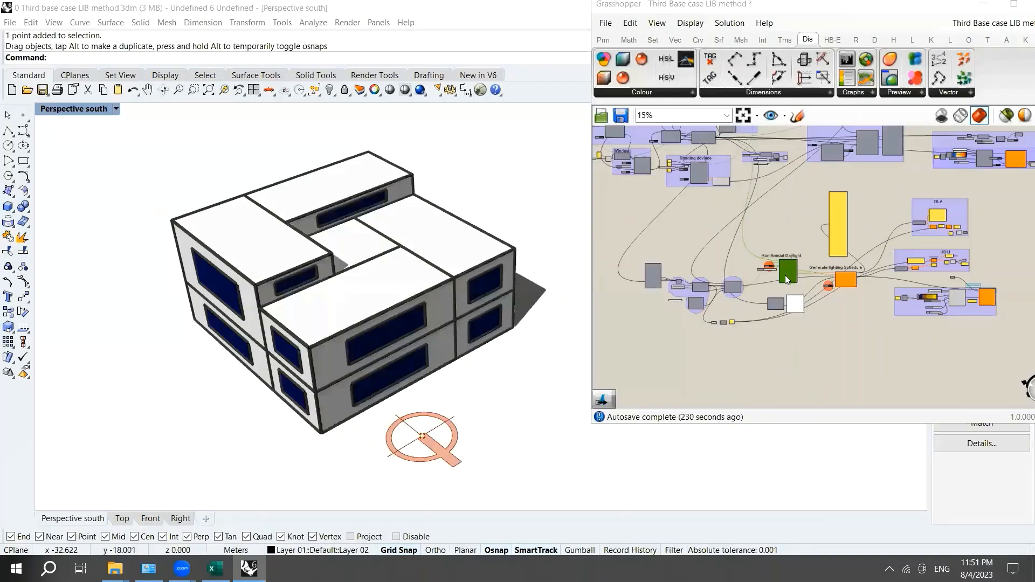
pyautogui.scroll(3)
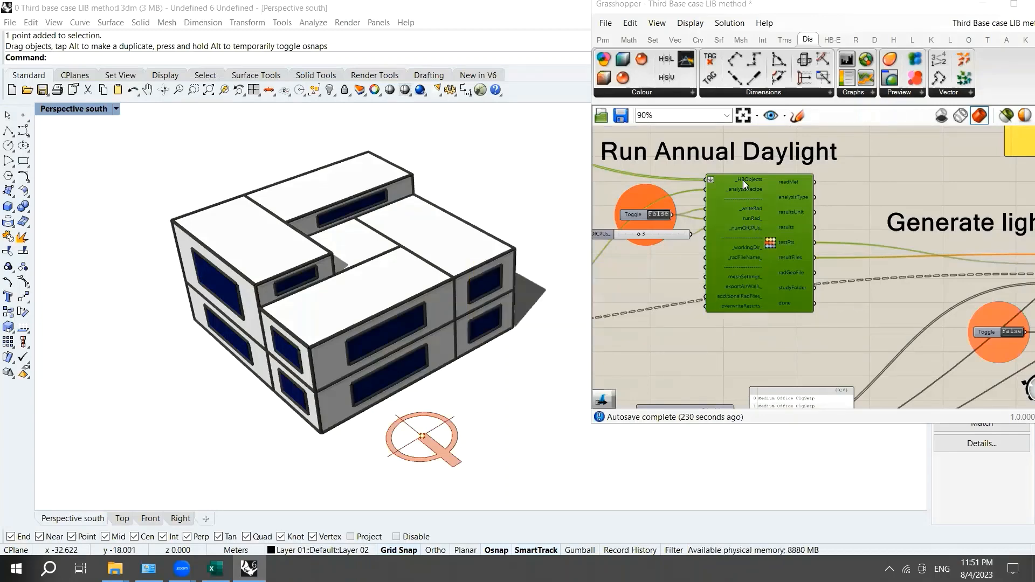
pyautogui.moveTo(745, 180)
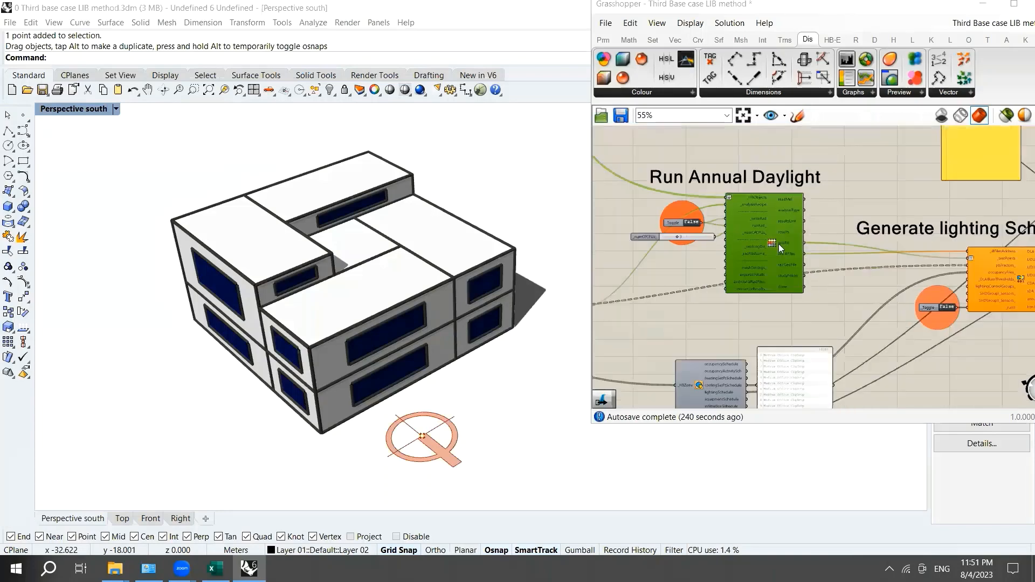
pyautogui.scroll(-3)
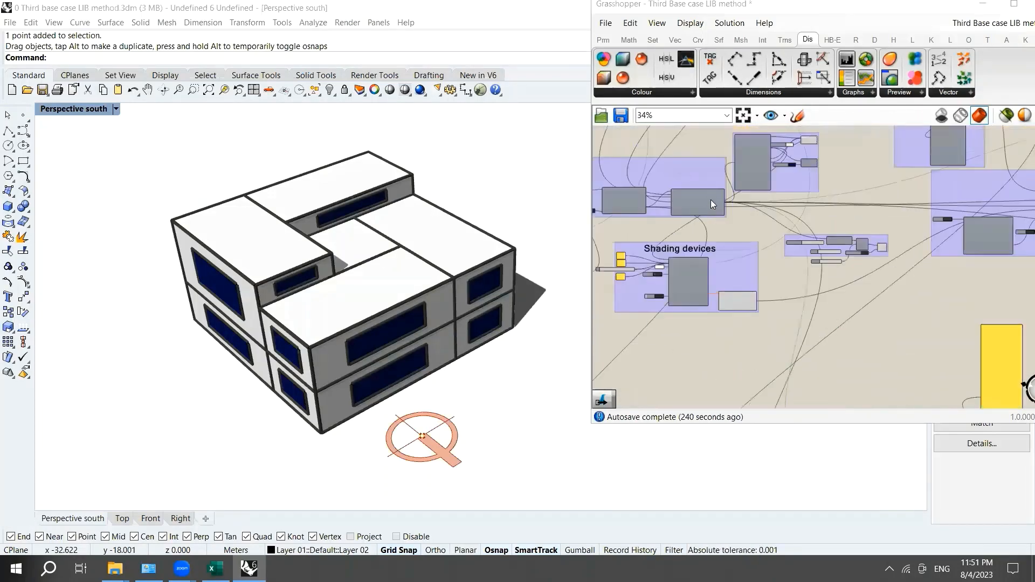
pyautogui.scroll(3)
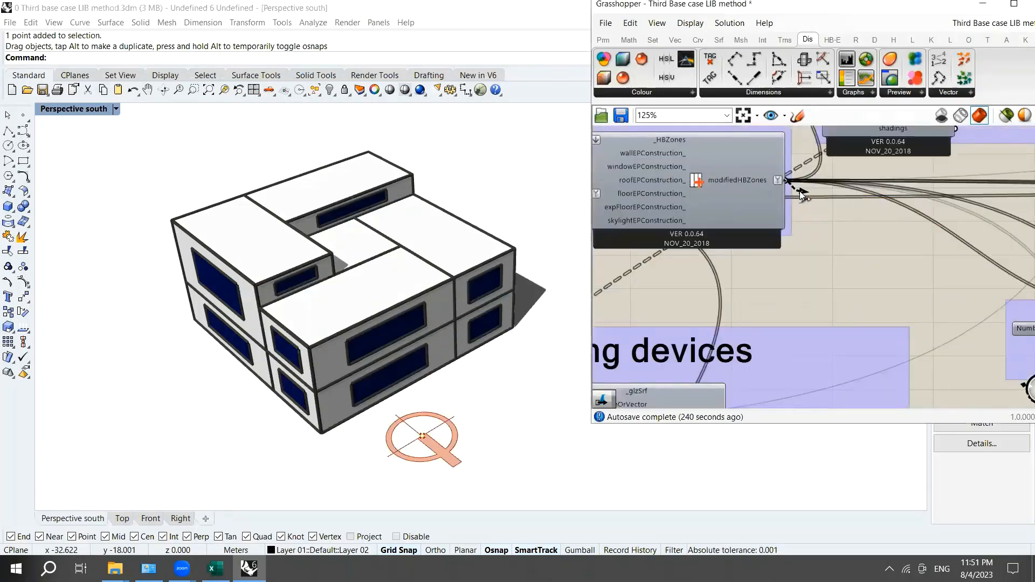
pyautogui.moveTo(697, 186)
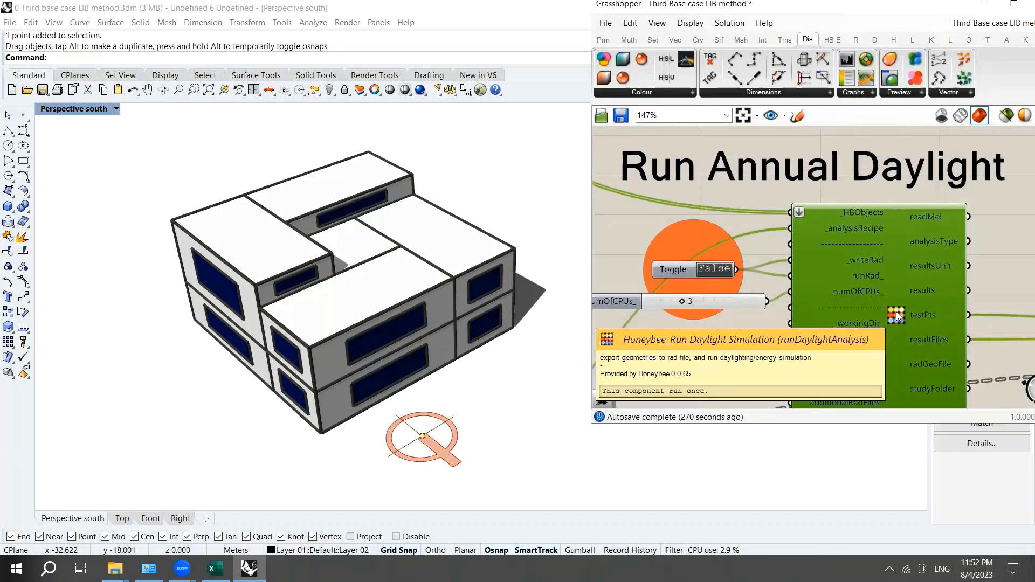
pyautogui.scroll(-3)
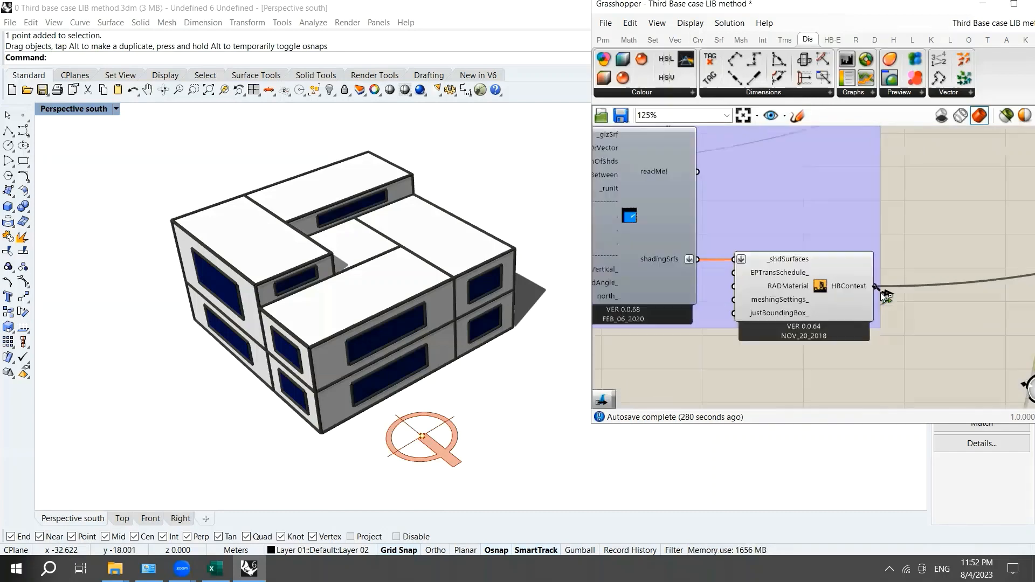
pyautogui.scroll(-3)
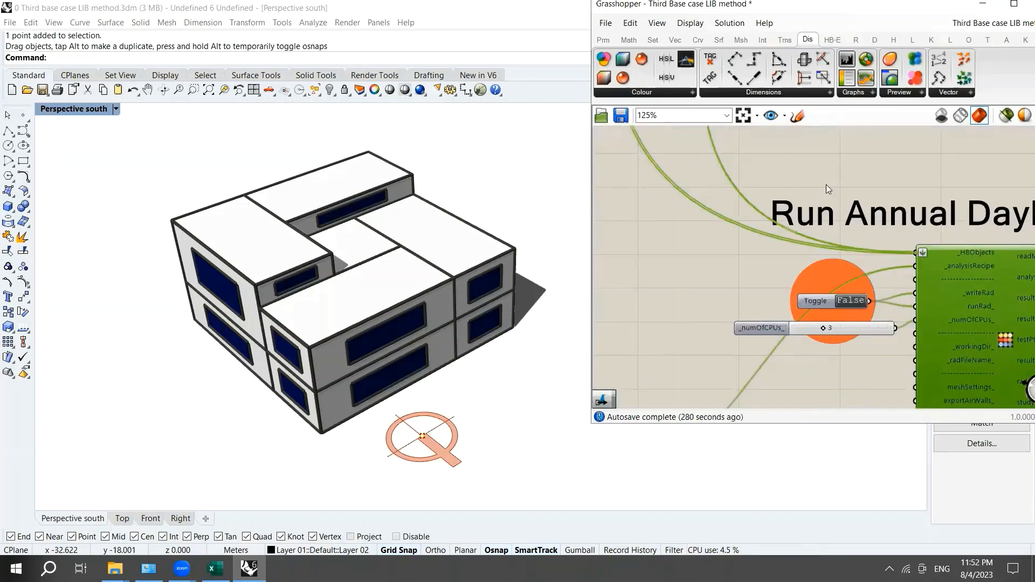
pyautogui.scroll(-3)
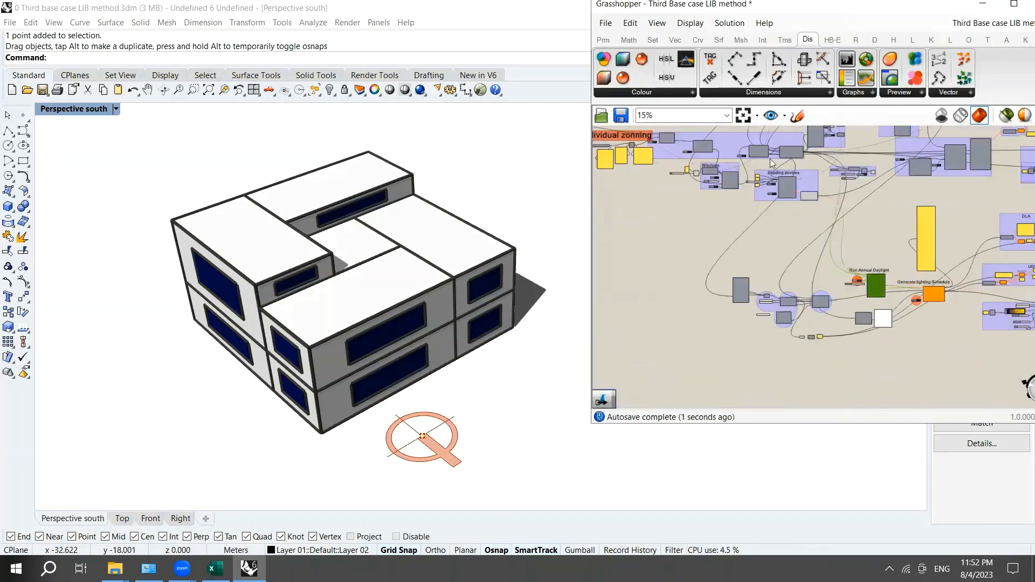
pyautogui.scroll(3)
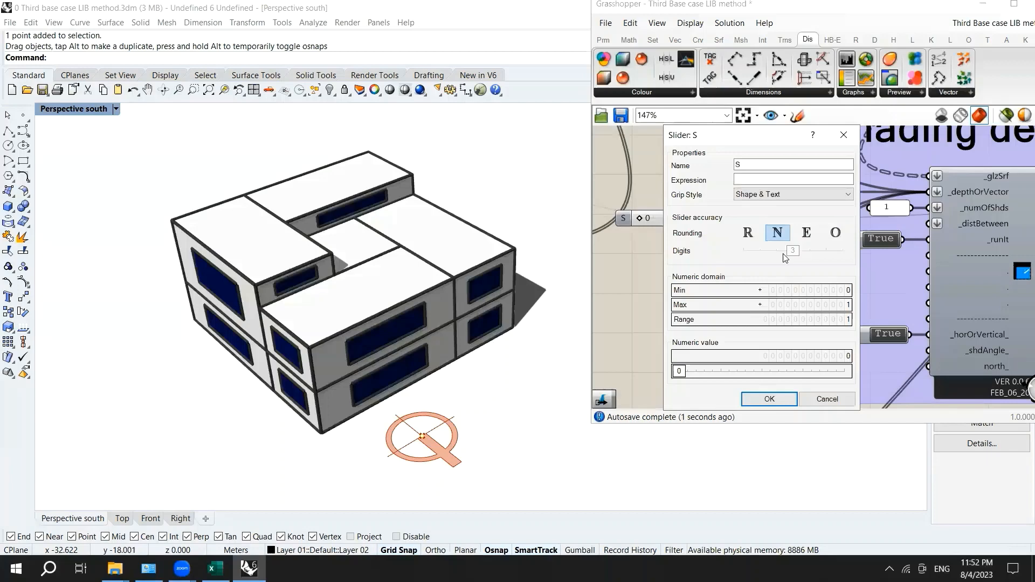
pyautogui.click(768, 399)
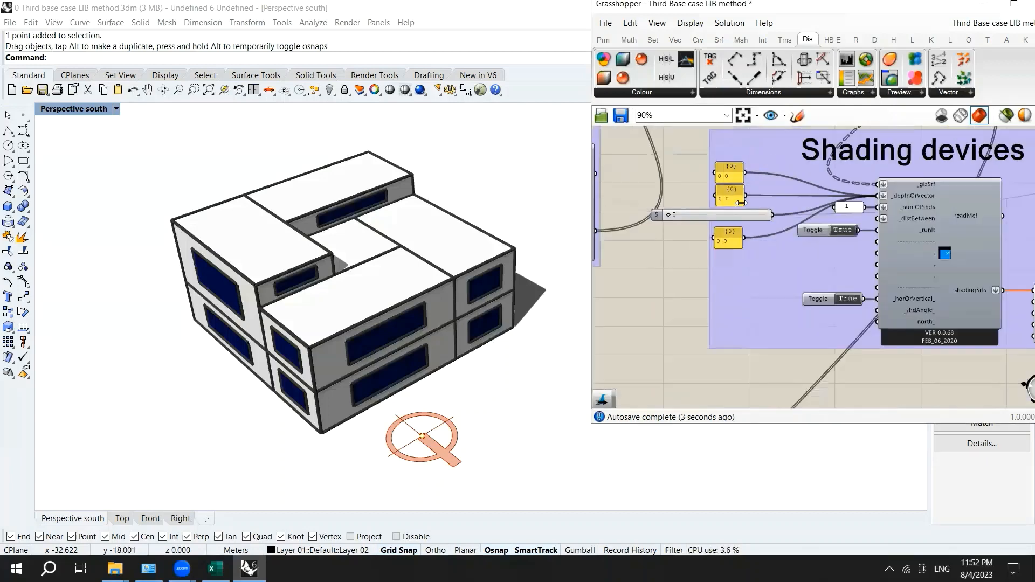
pyautogui.scroll(3)
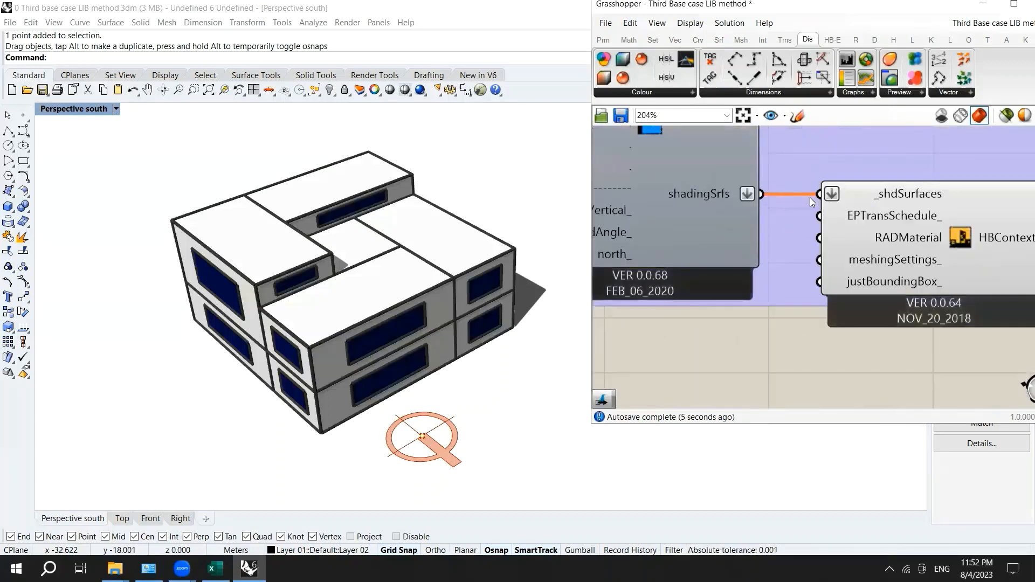
pyautogui.scroll(-3)
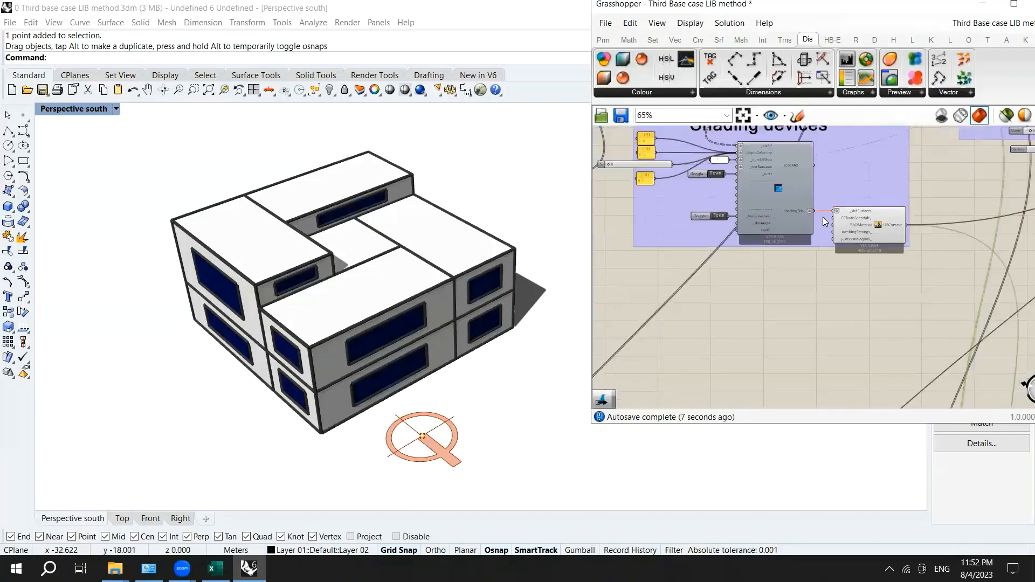
pyautogui.moveTo(823, 221)
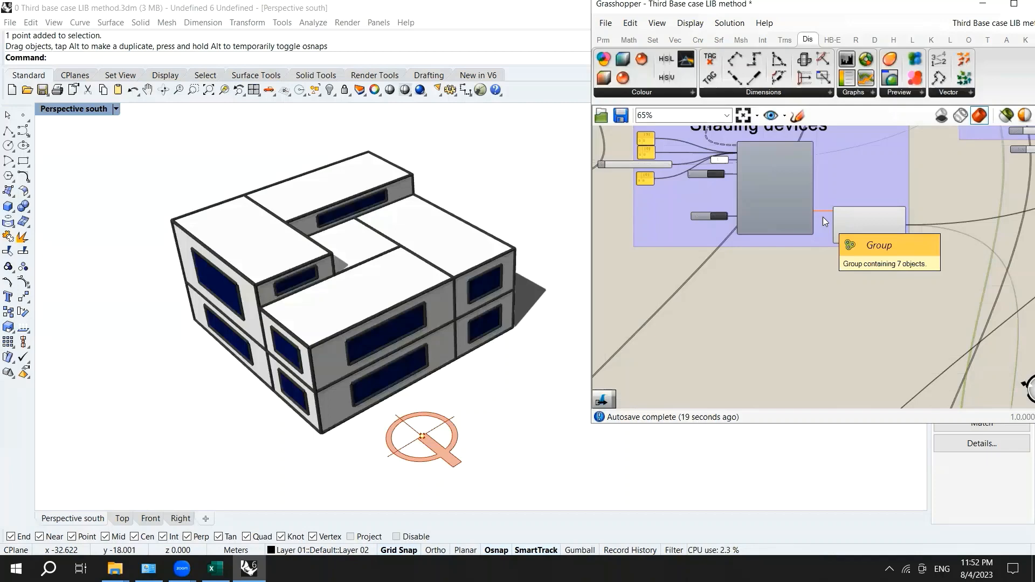
pyautogui.moveTo(798, 212)
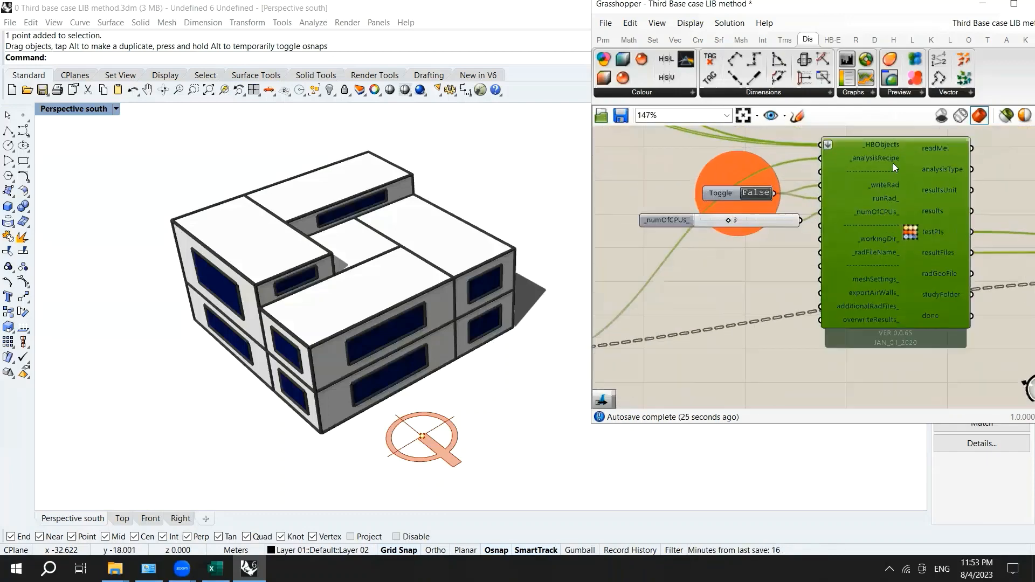
pyautogui.moveTo(874, 157)
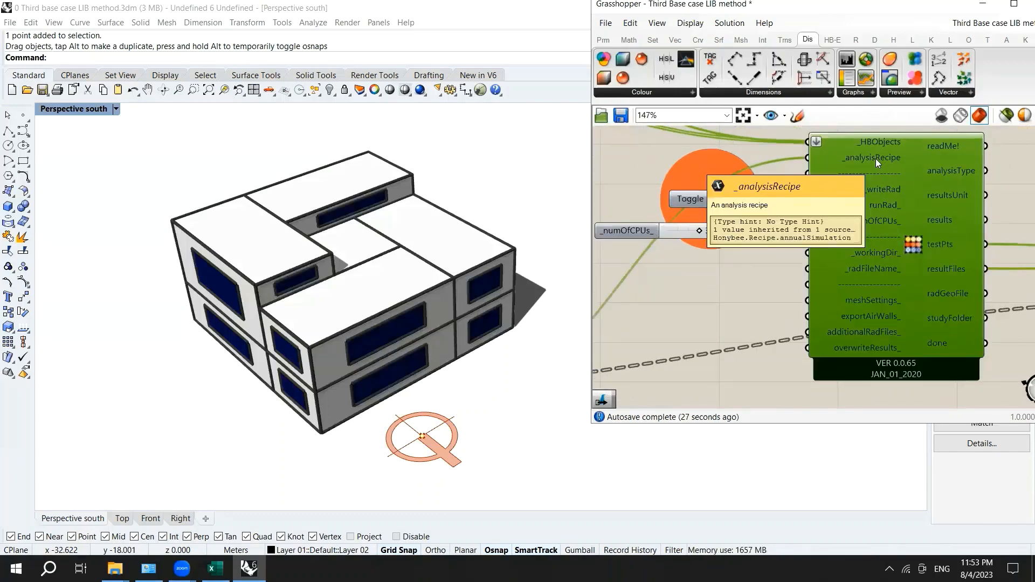
pyautogui.scroll(-3)
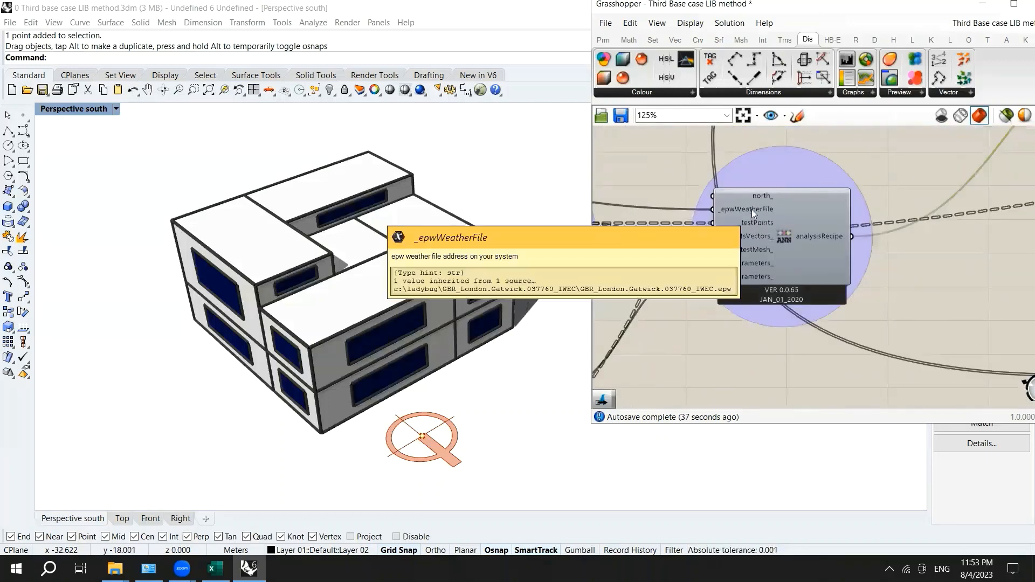
pyautogui.scroll(-3)
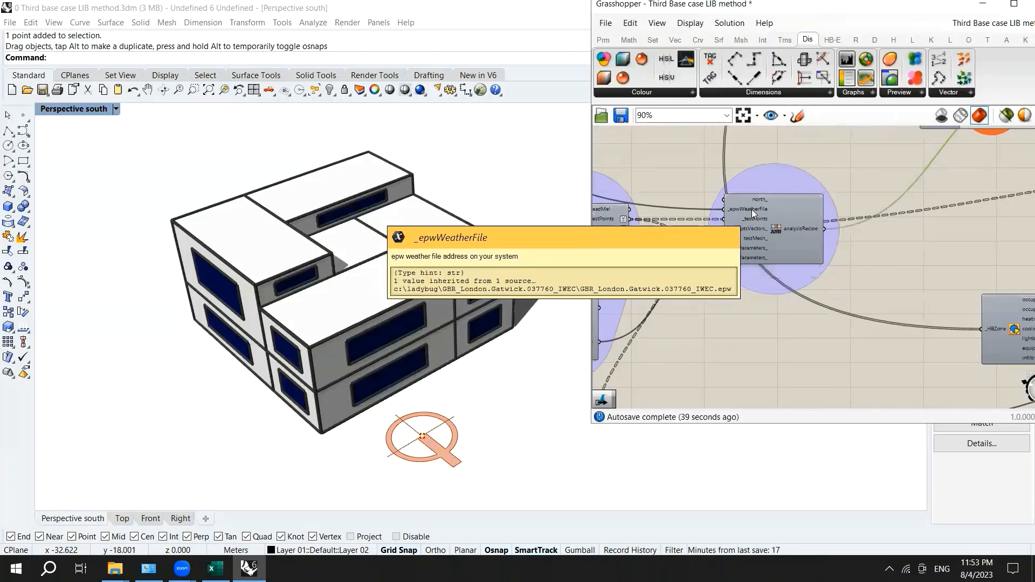
pyautogui.scroll(-3)
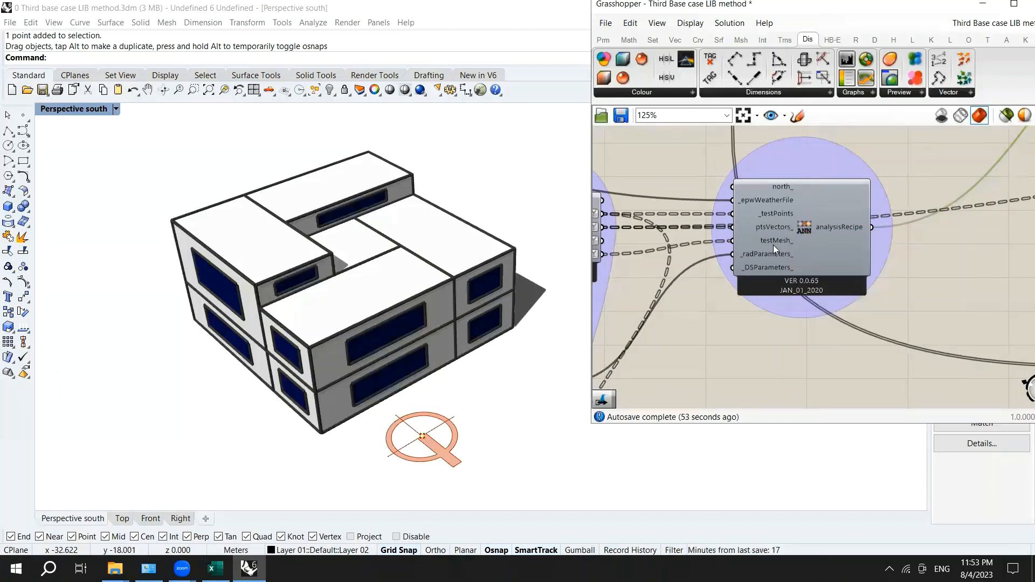
pyautogui.scroll(-3)
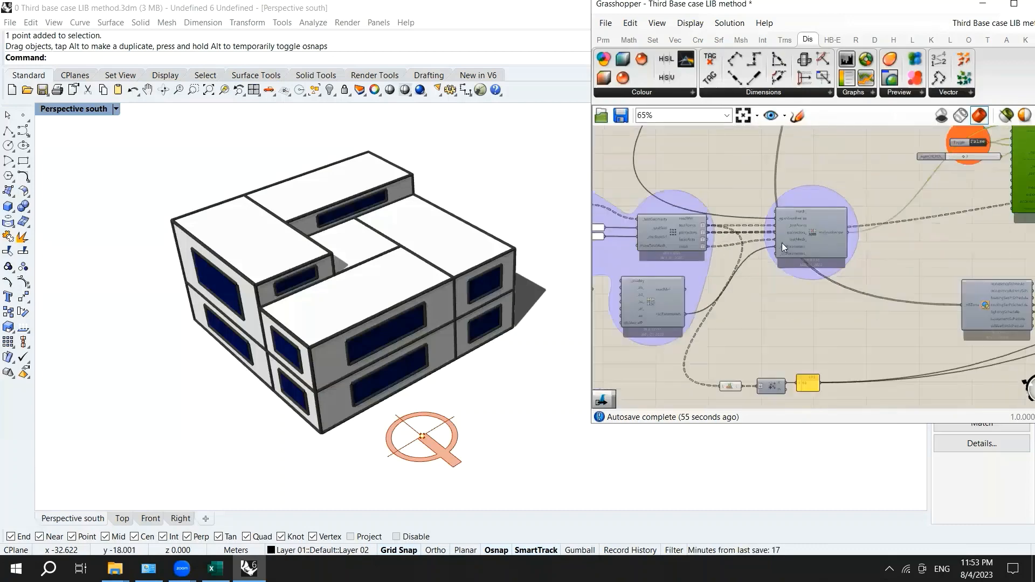
pyautogui.scroll(3)
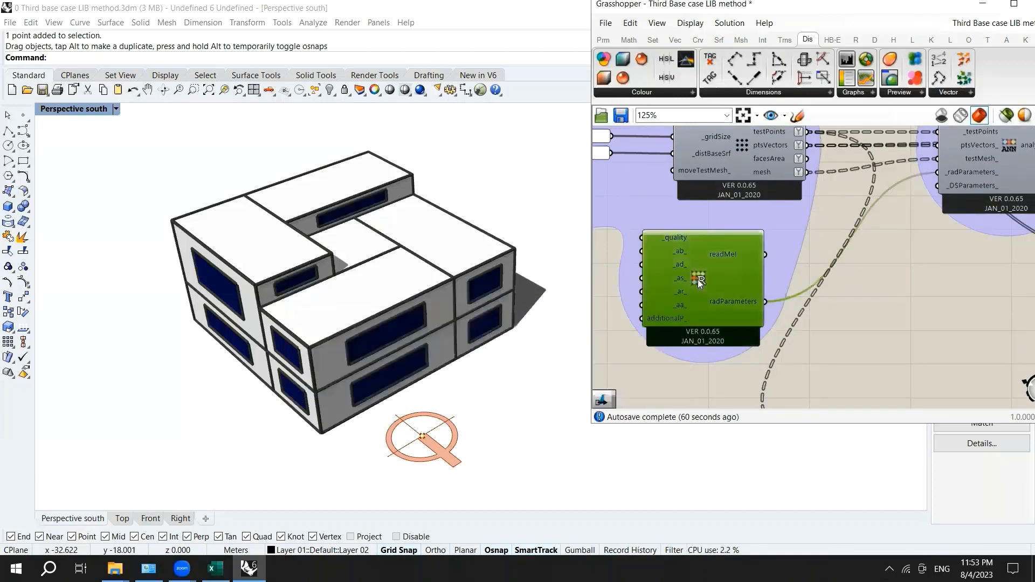
pyautogui.scroll(-3)
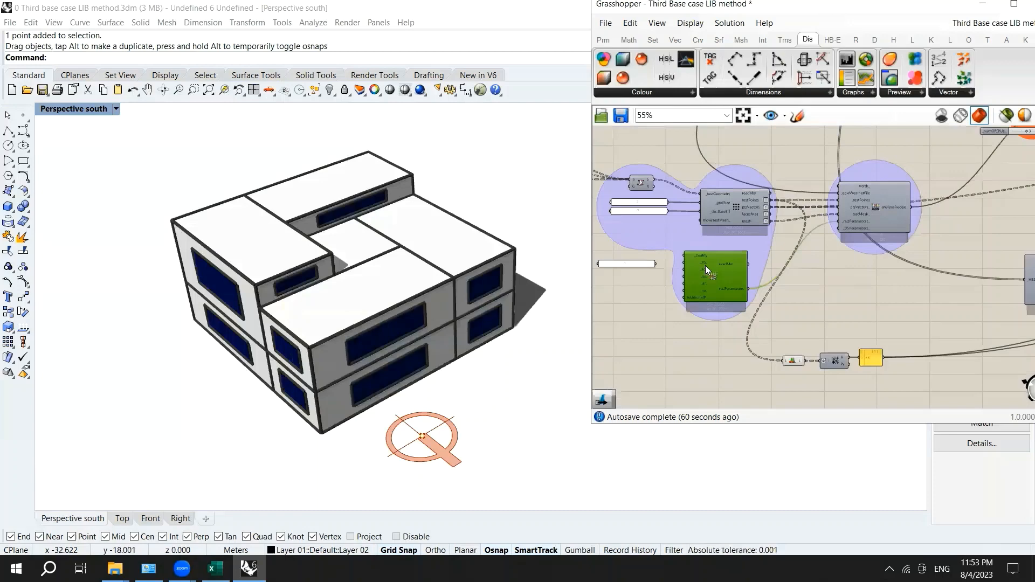
pyautogui.scroll(3)
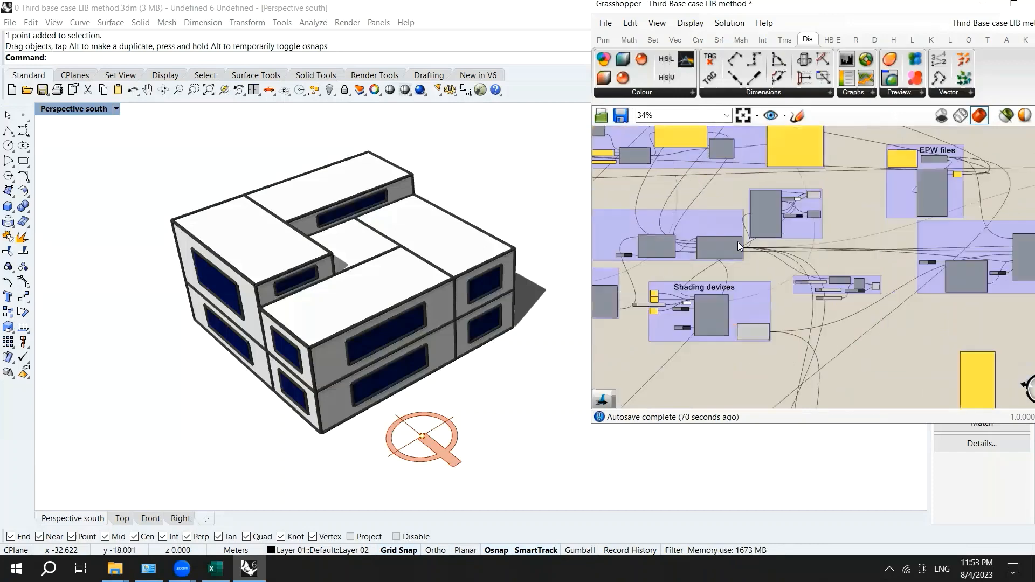
pyautogui.scroll(3)
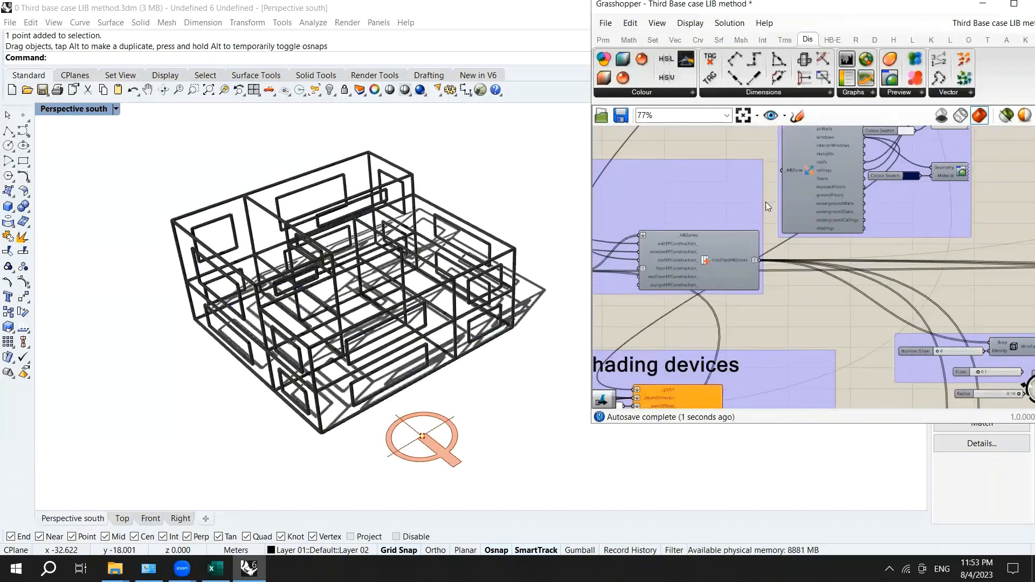
pyautogui.scroll(-3)
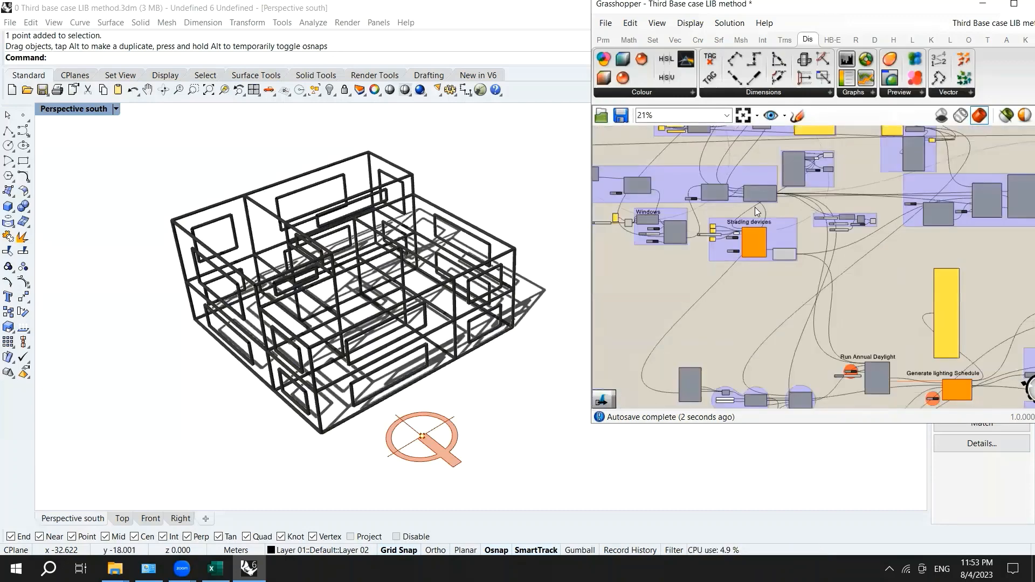
pyautogui.scroll(3)
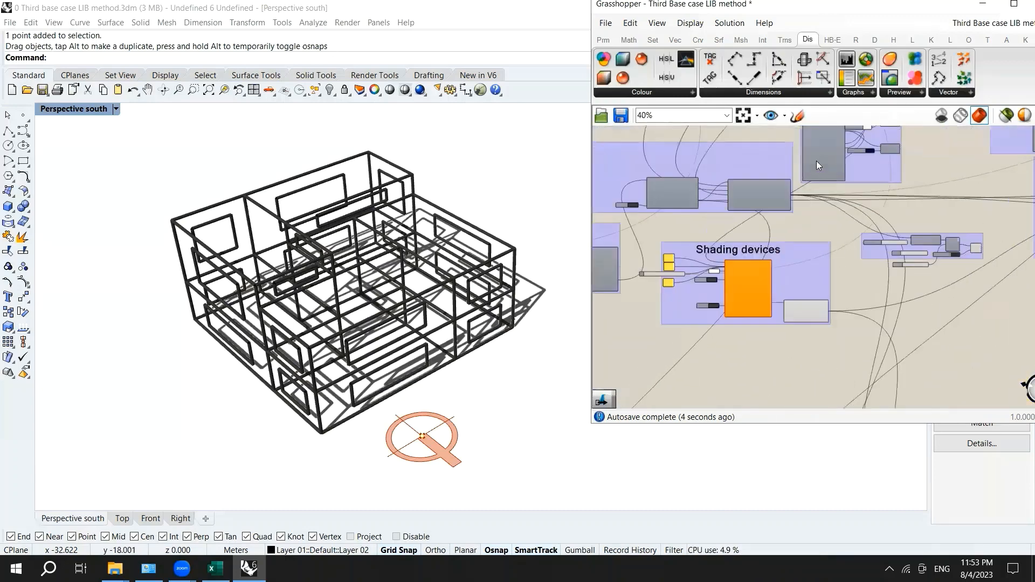
pyautogui.scroll(3)
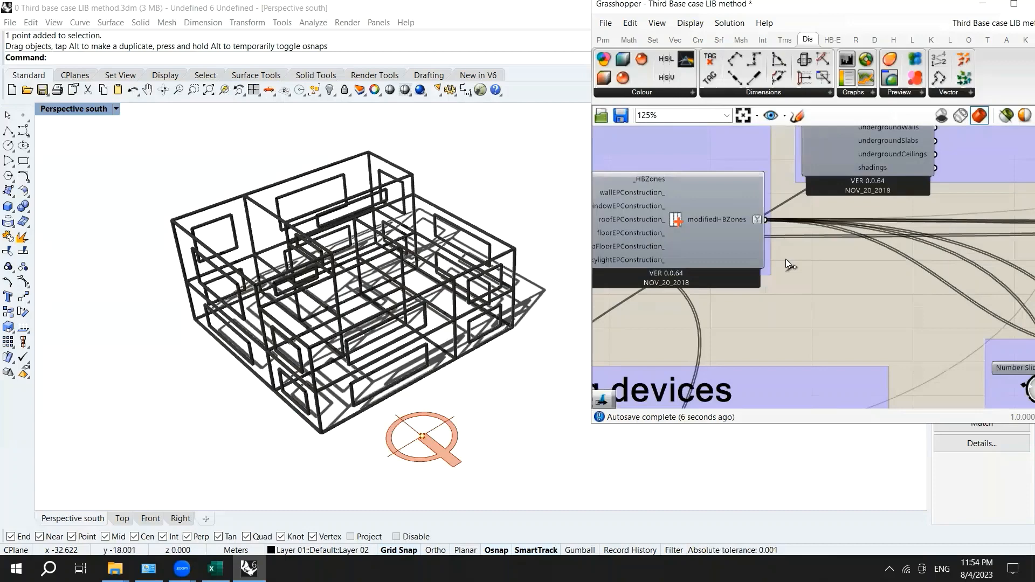
pyautogui.scroll(-3)
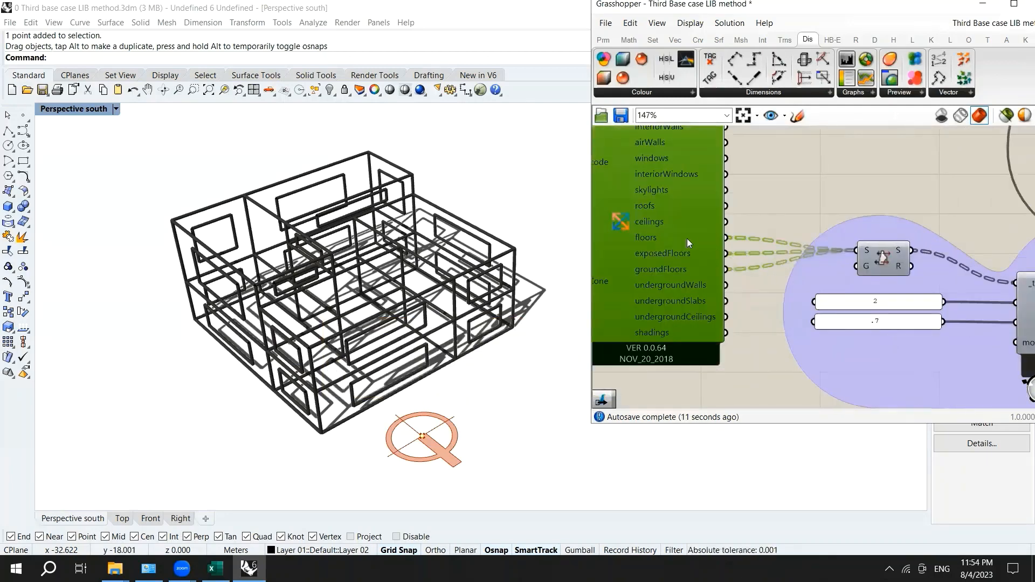
pyautogui.moveTo(685, 263)
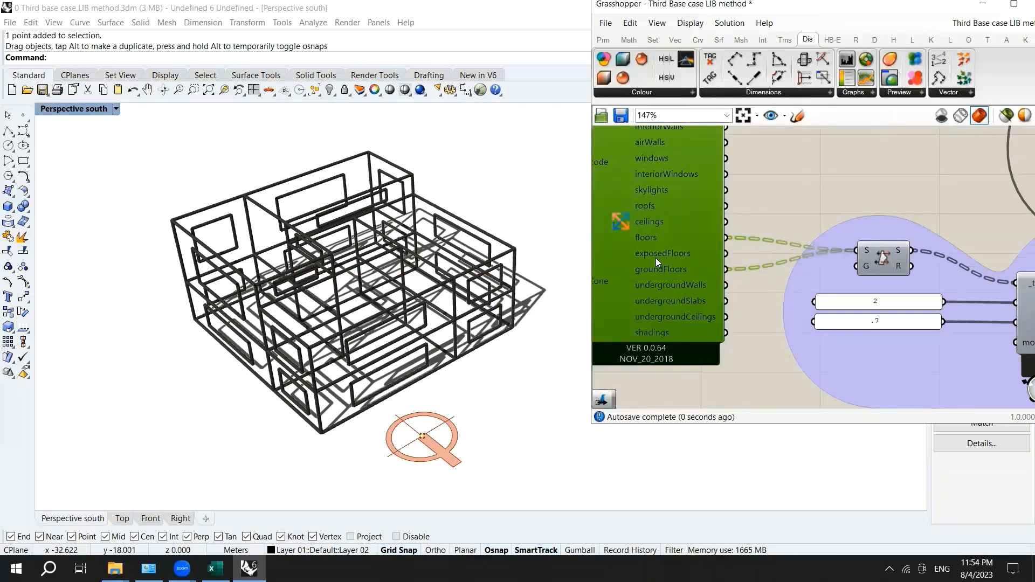
pyautogui.moveTo(895, 261)
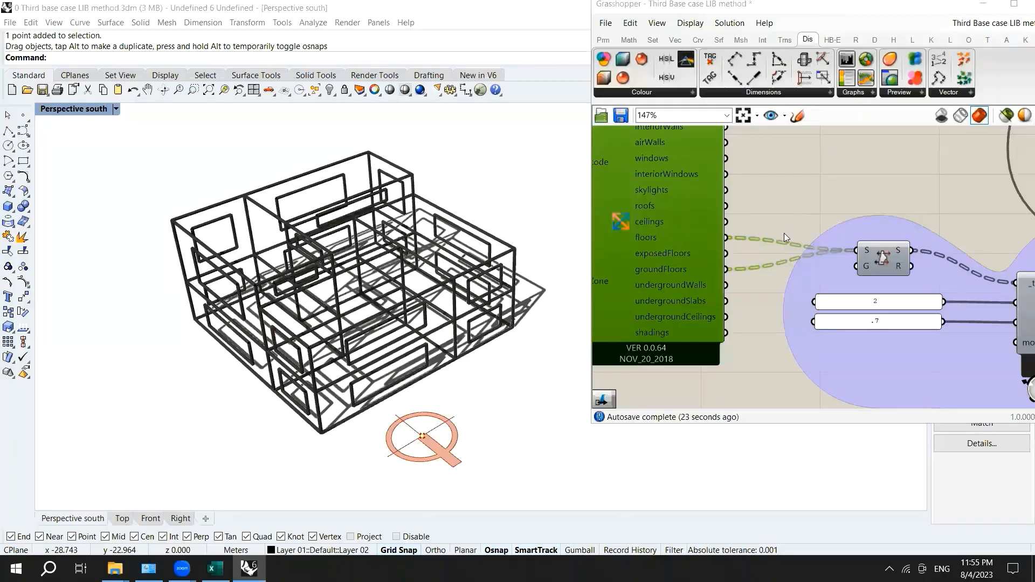
# Replace the gridSize panel value 2 with 3 so the floor test grid appears in Rhino
pyautogui.scroll(-3)
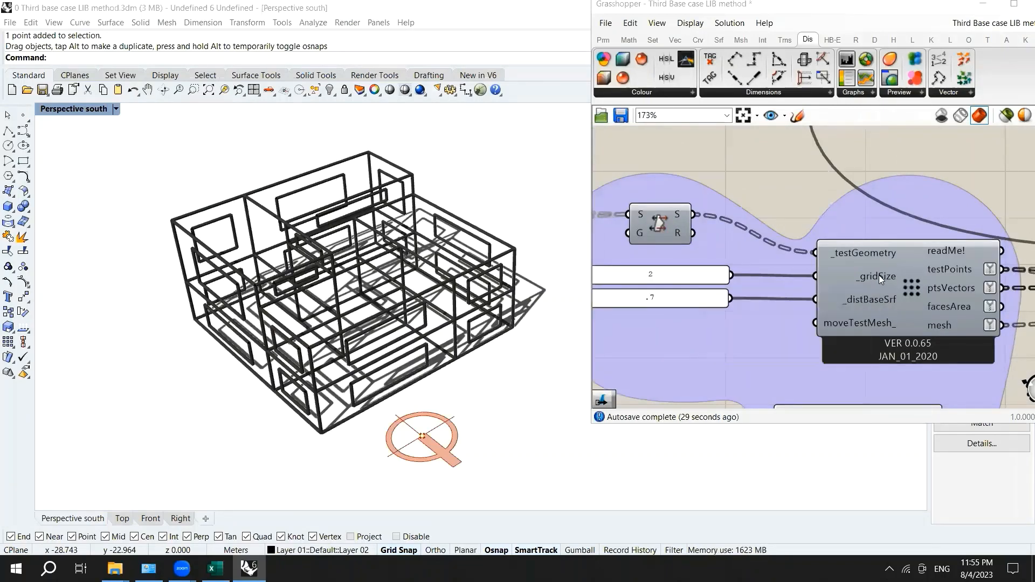
pyautogui.scroll(3)
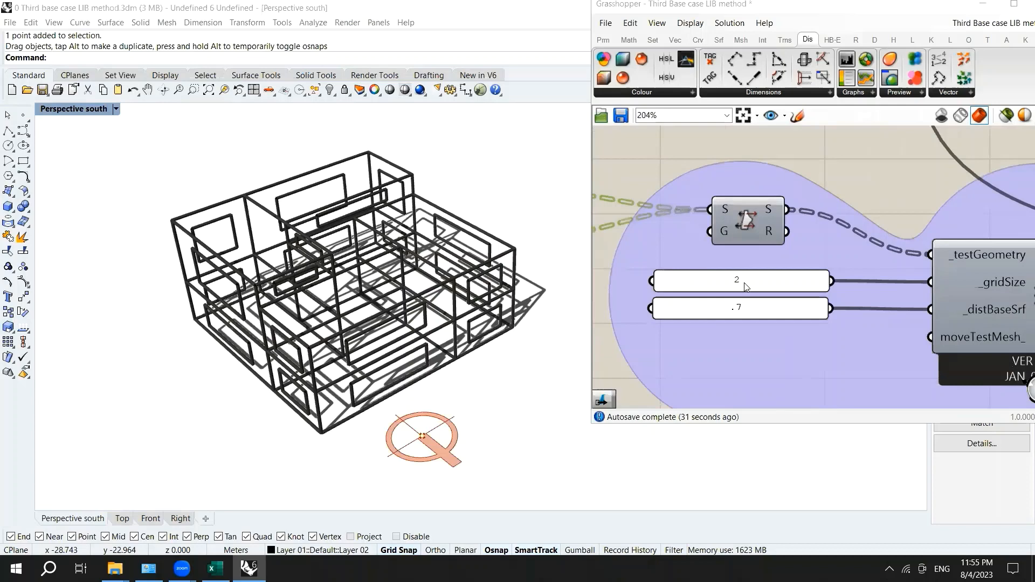
pyautogui.doubleClick(739, 280)
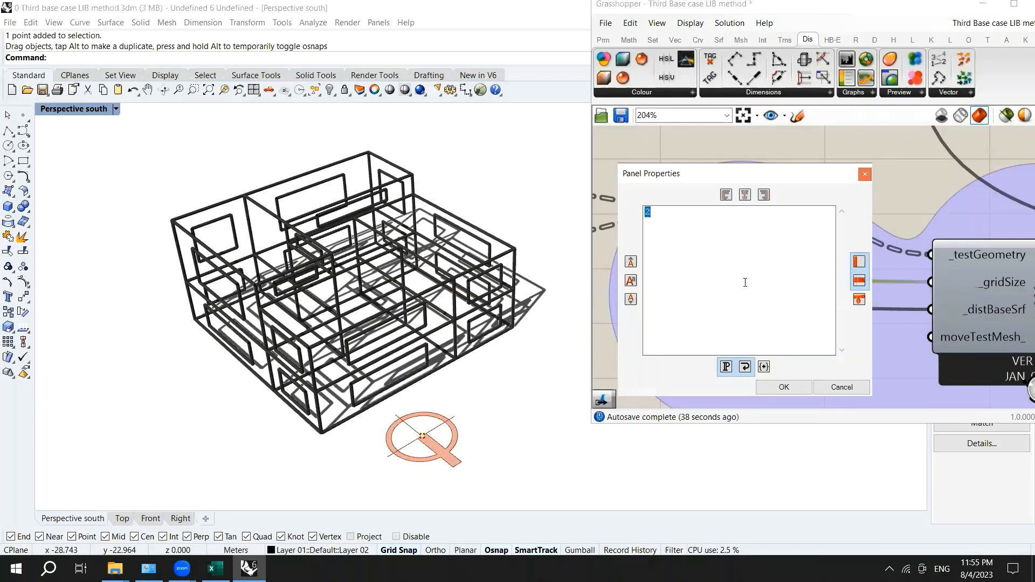
pyautogui.write('3')
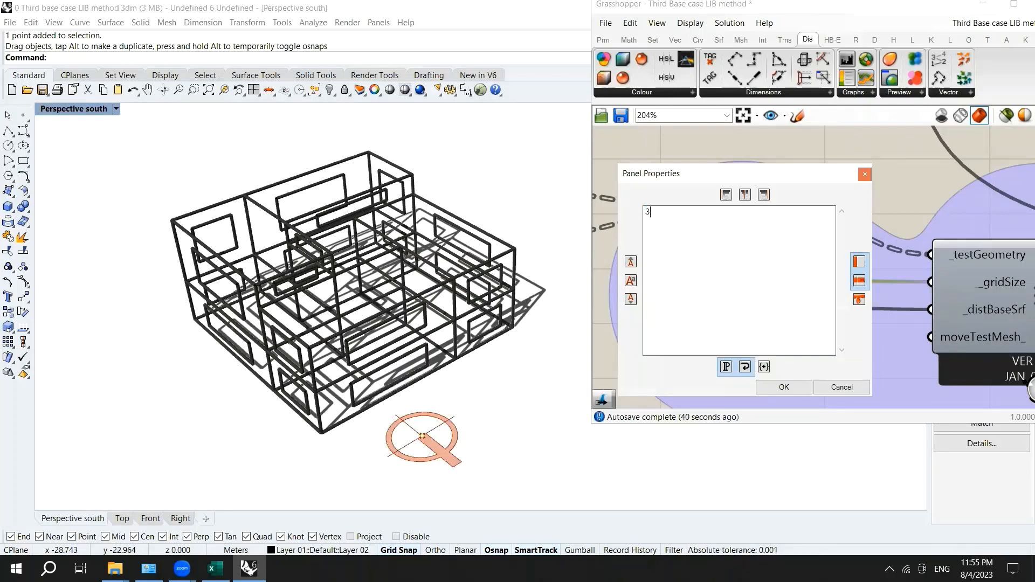
pyautogui.click(783, 387)
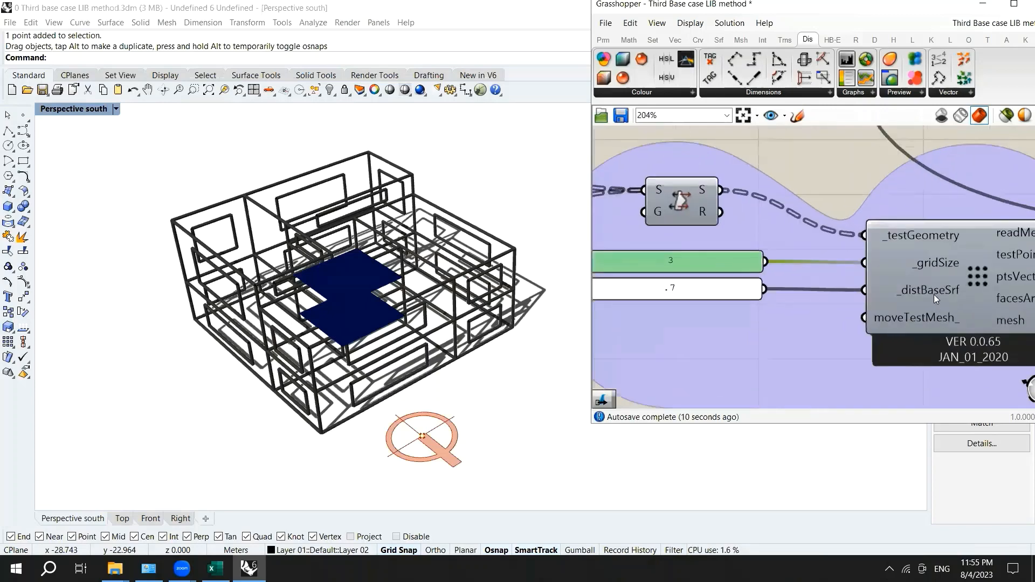
pyautogui.moveTo(933, 290)
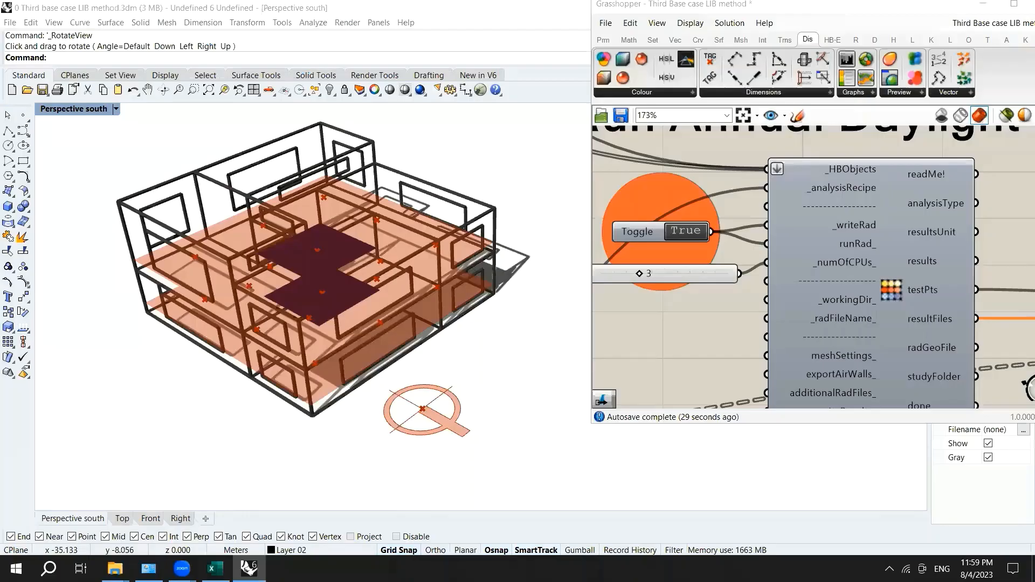
# Set the runIt toggles on Run Annual Daylight and the DAYSIM results reader to True
pyautogui.click(686, 231)
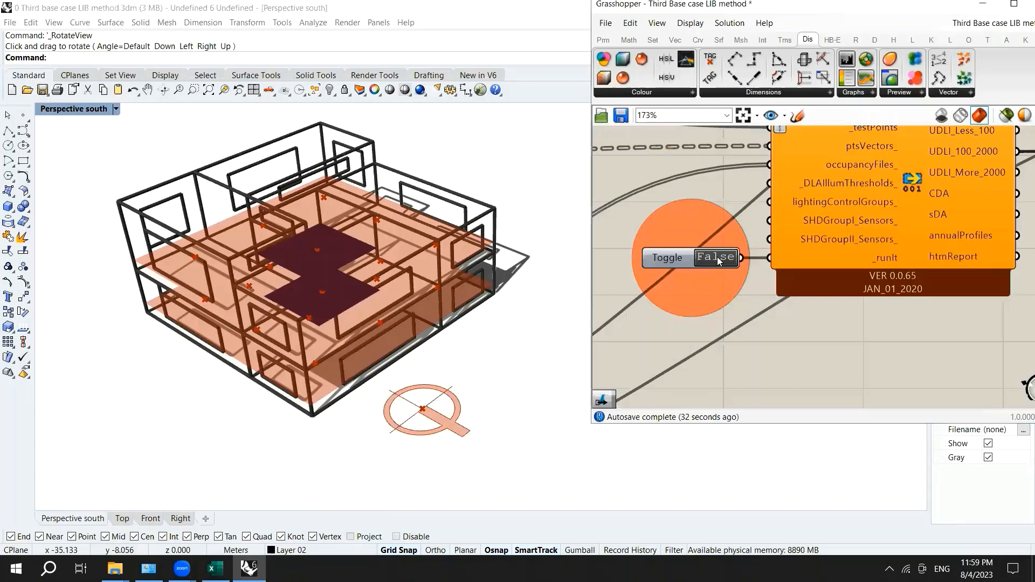
pyautogui.click(716, 256)
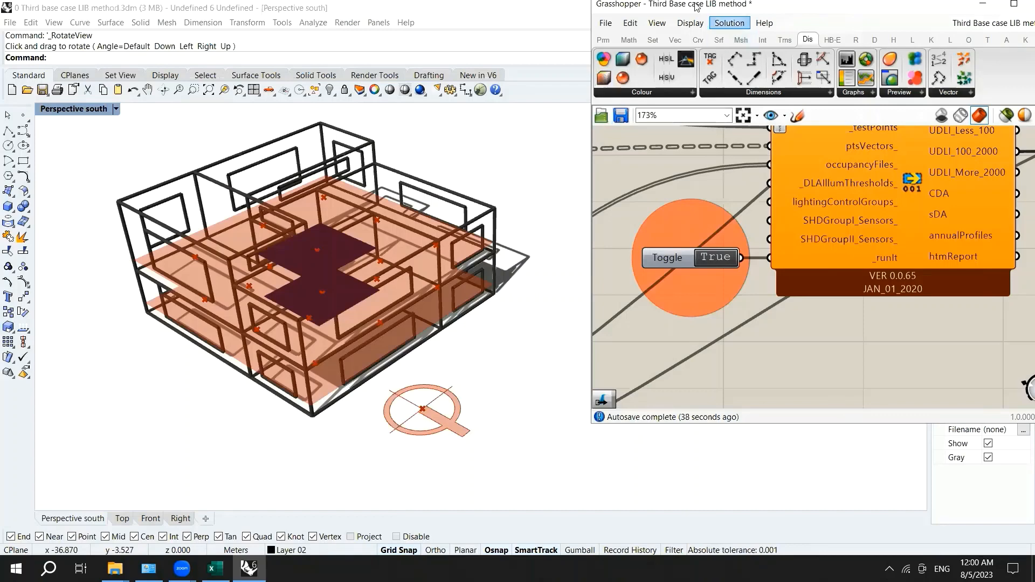
pyautogui.moveTo(760, 40)
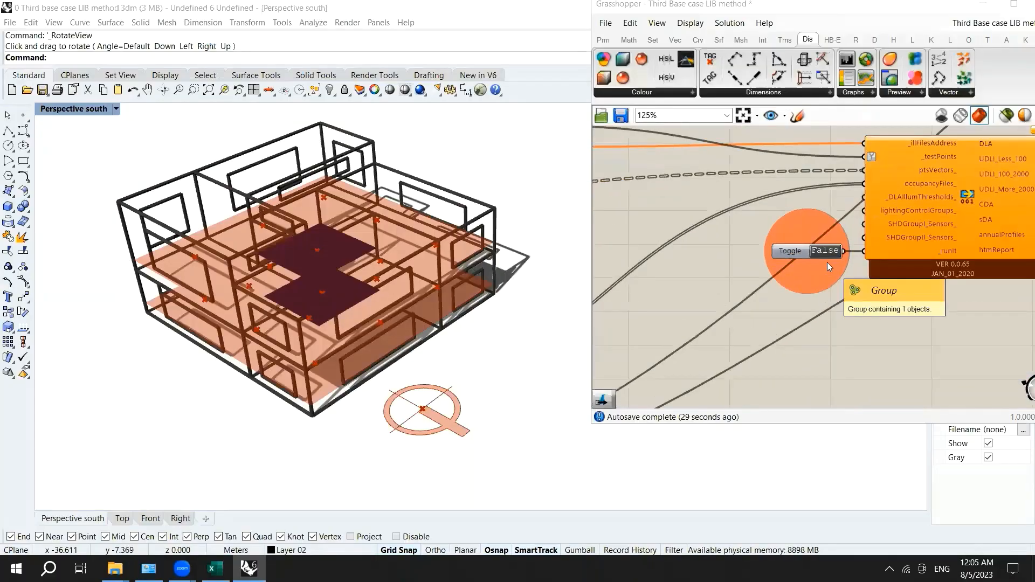
pyautogui.click(823, 251)
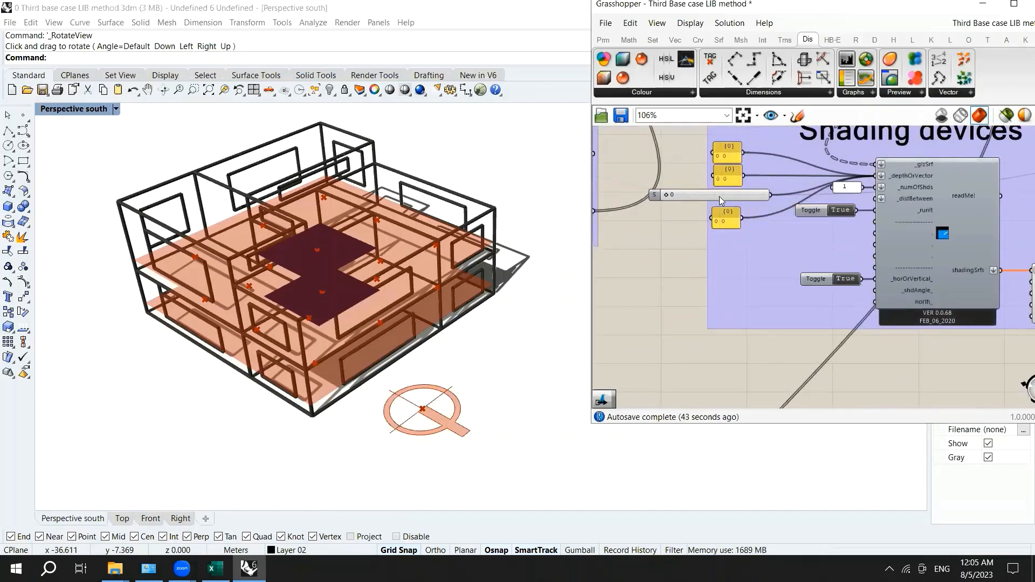
pyautogui.moveTo(712, 195)
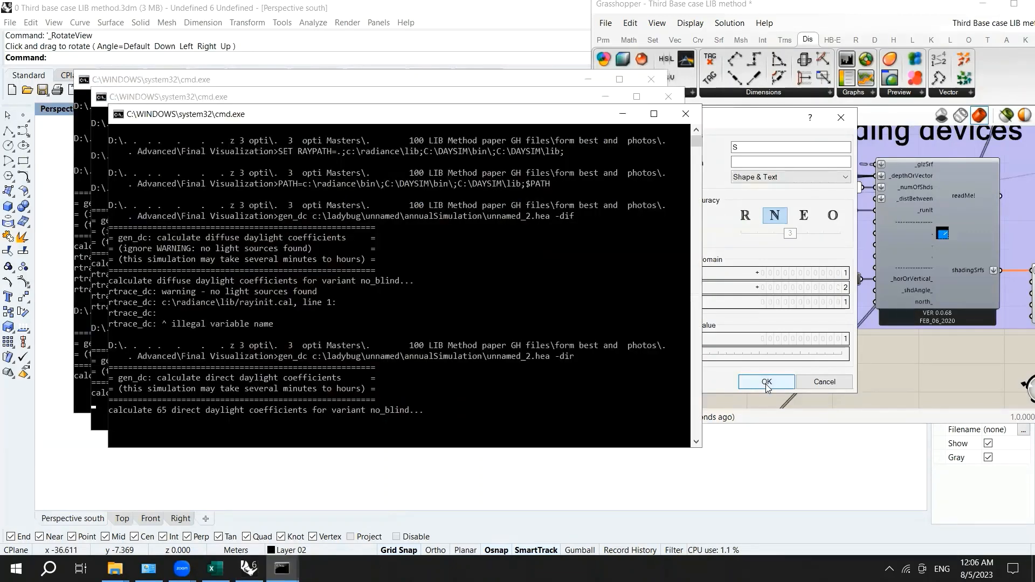
pyautogui.moveTo(736, 386)
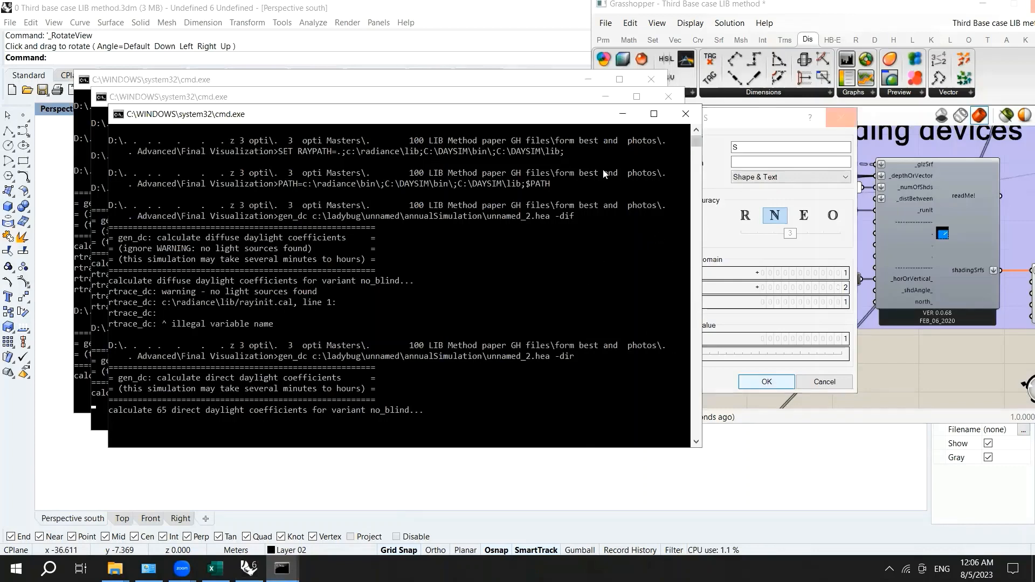
pyautogui.moveTo(494, 205)
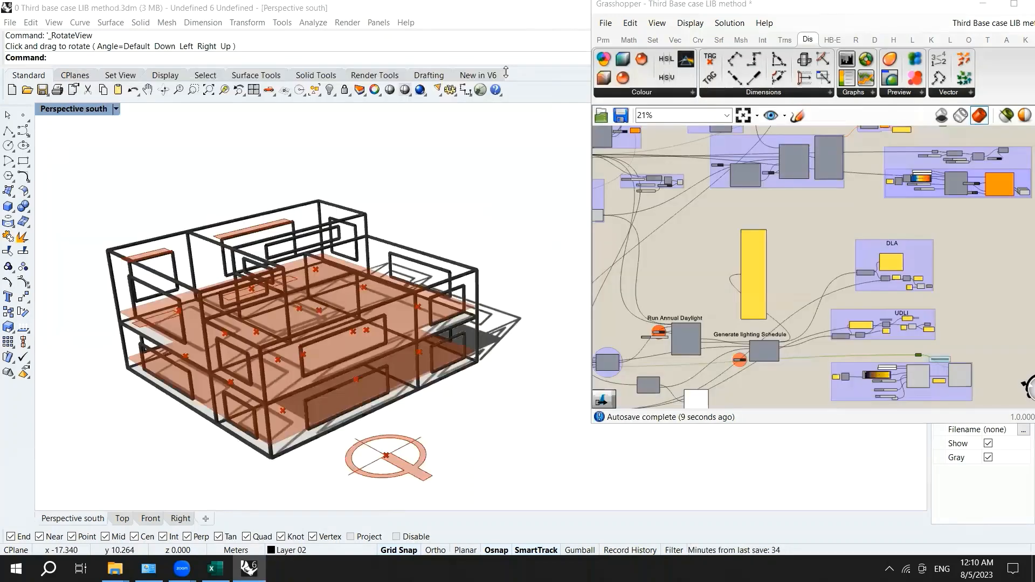
# Zoom out on the canvas to see the whole definition after the simulation windows close
pyautogui.scroll(3)
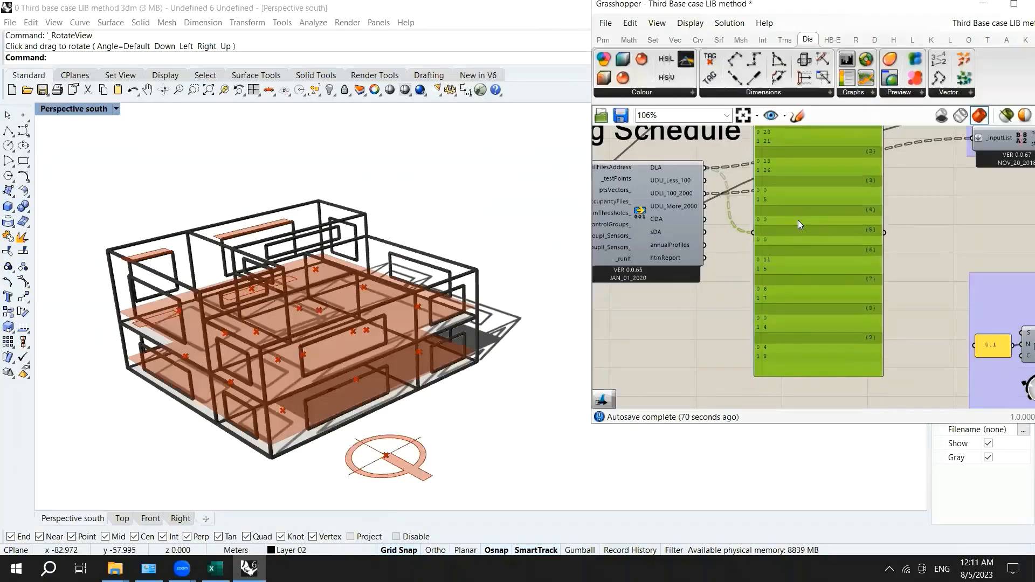
pyautogui.scroll(-3)
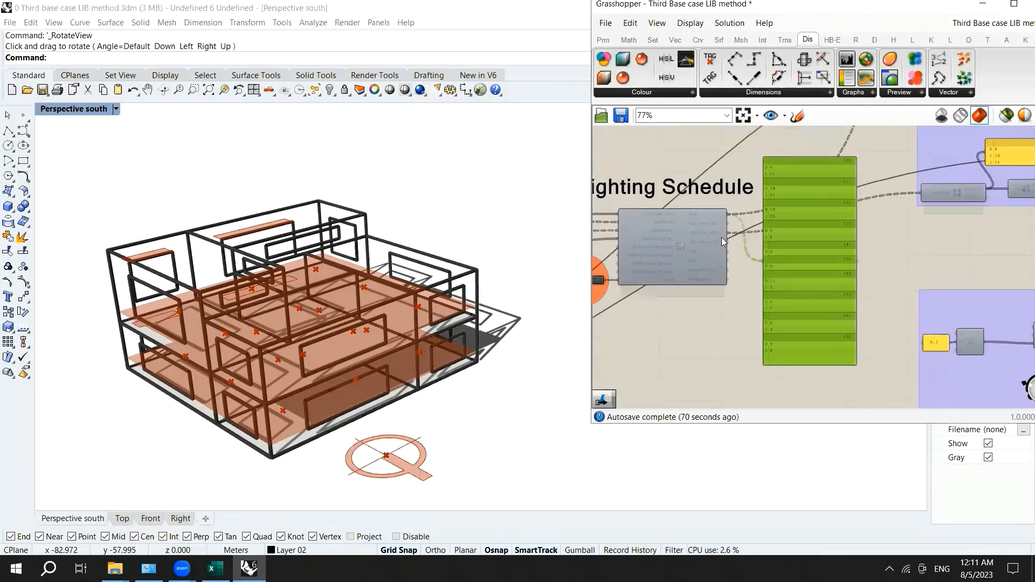
pyautogui.scroll(-3)
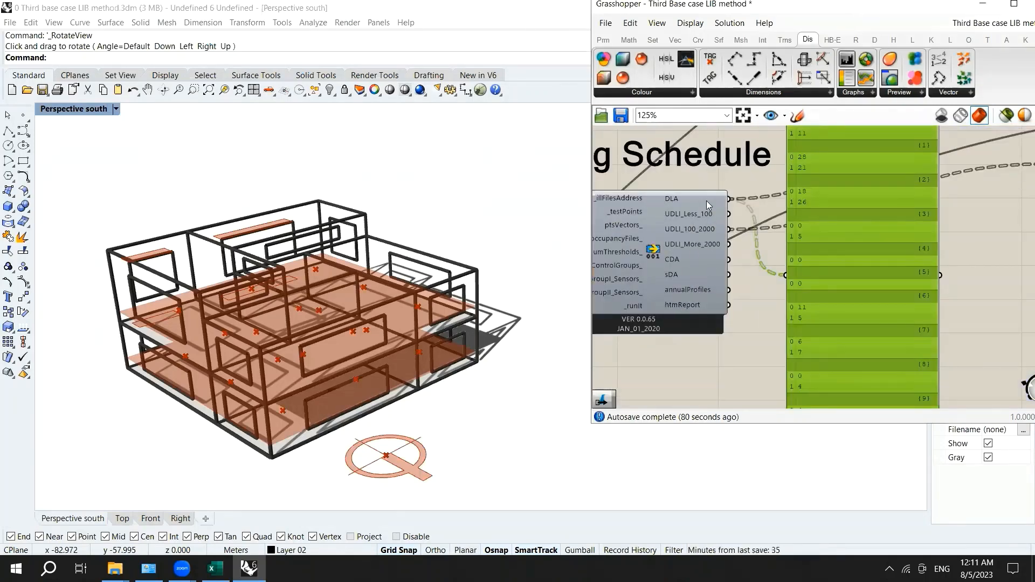
pyautogui.moveTo(699, 298)
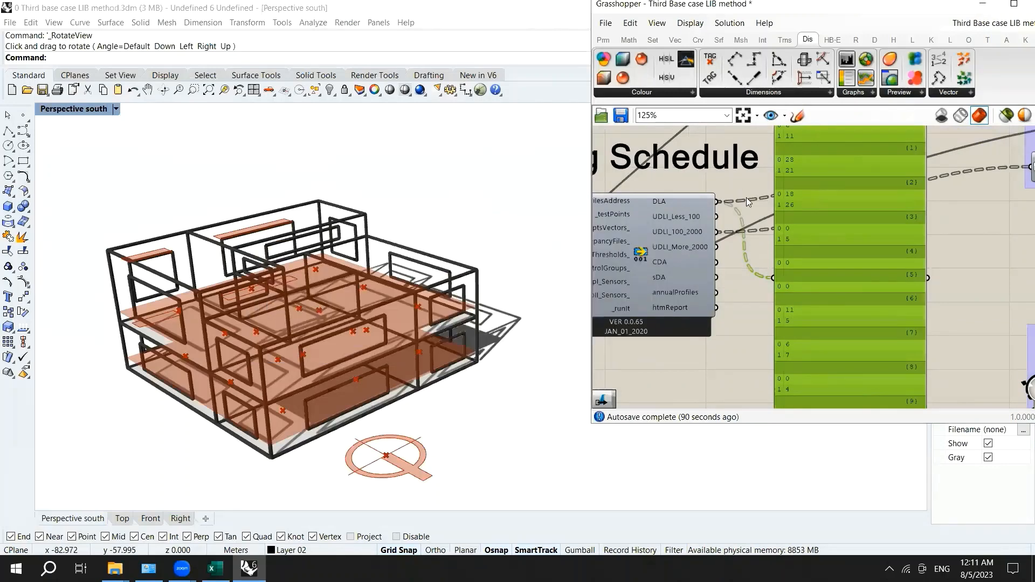
pyautogui.scroll(-3)
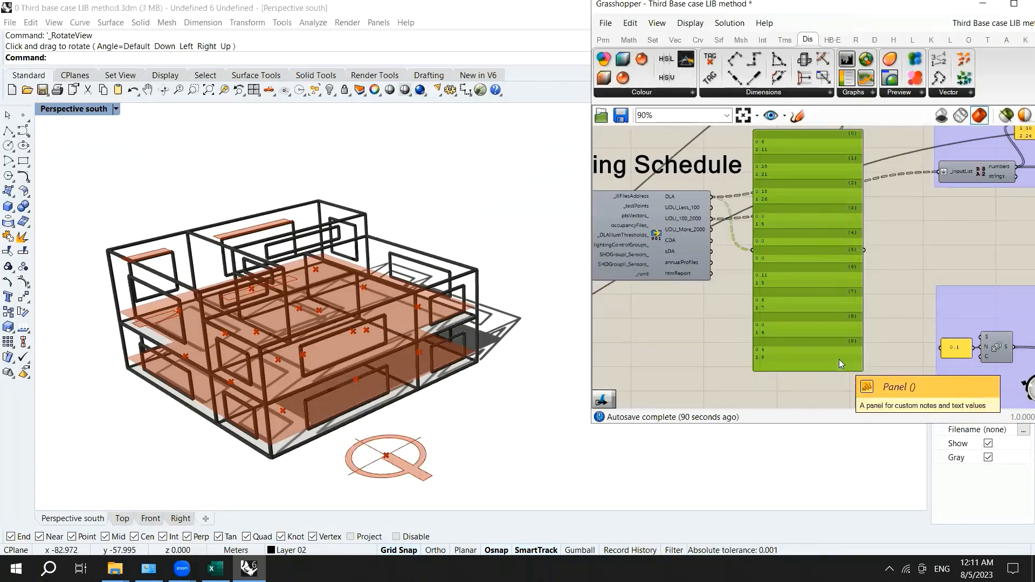
pyautogui.moveTo(826, 313)
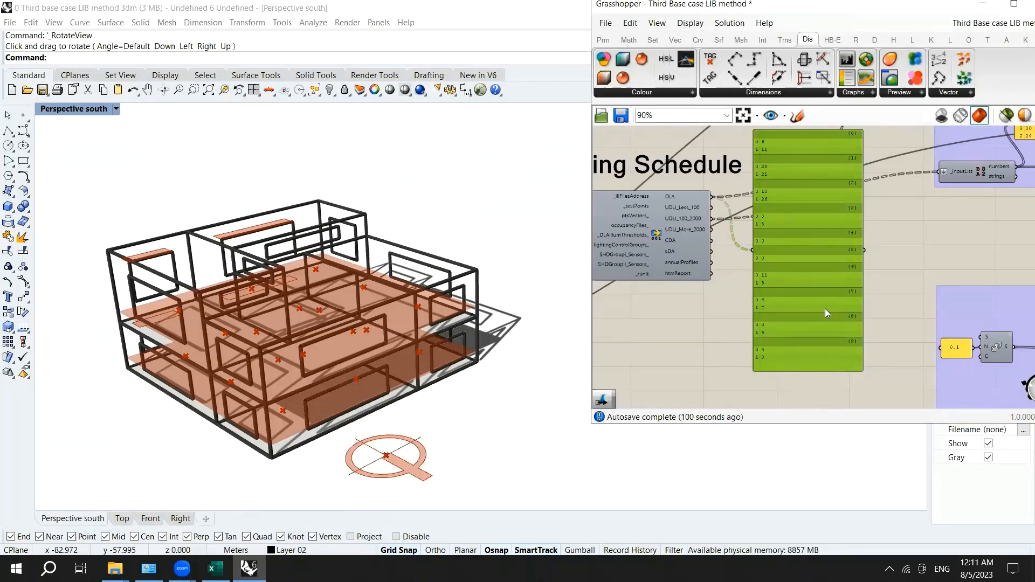
pyautogui.moveTo(771, 215)
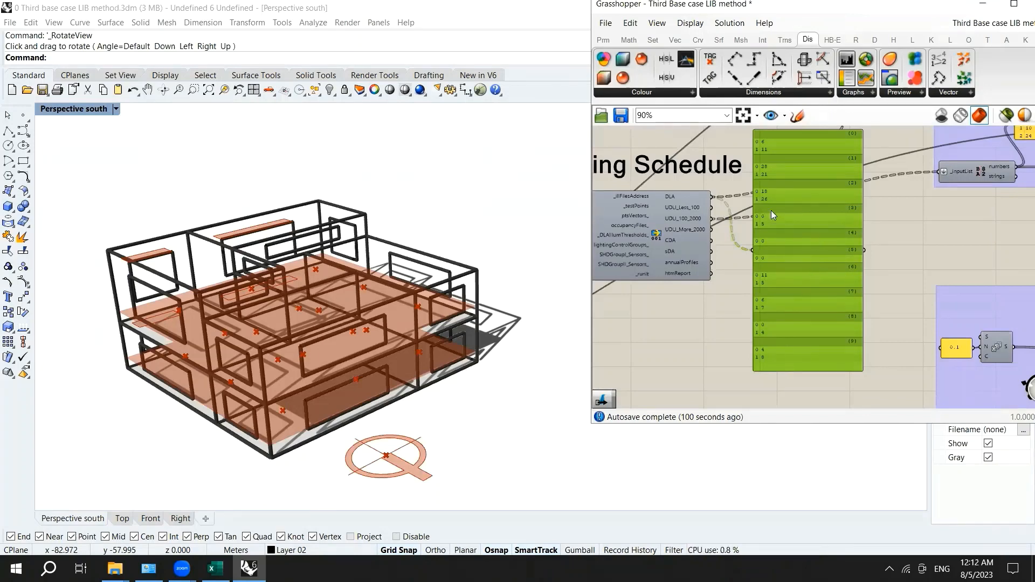
pyautogui.scroll(-3)
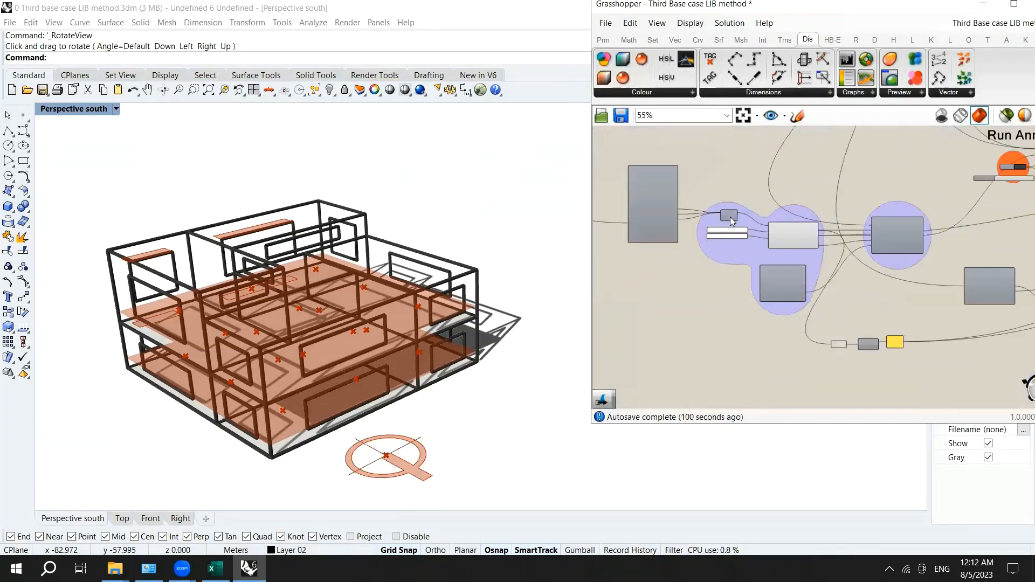
pyautogui.scroll(3)
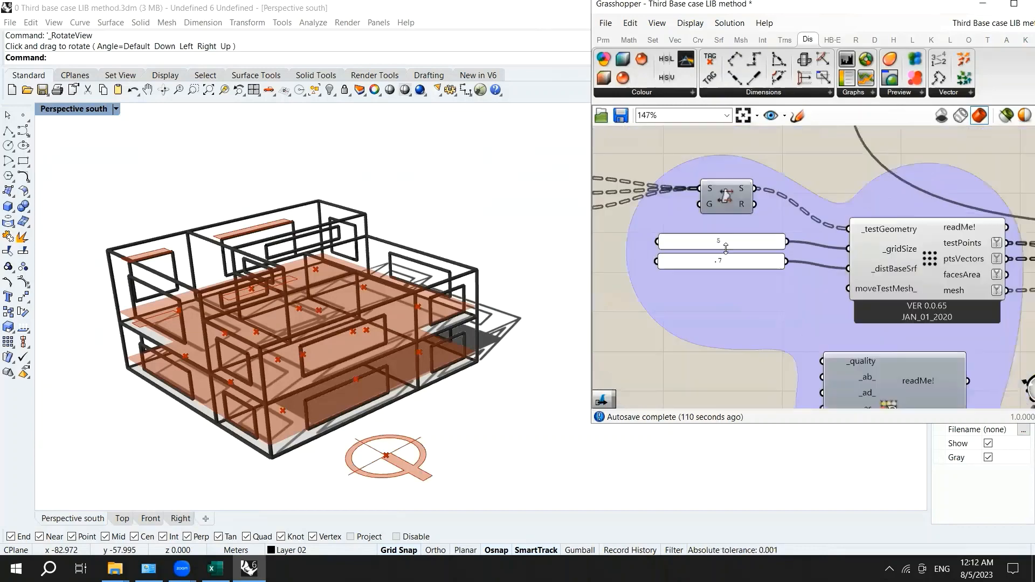
pyautogui.scroll(3)
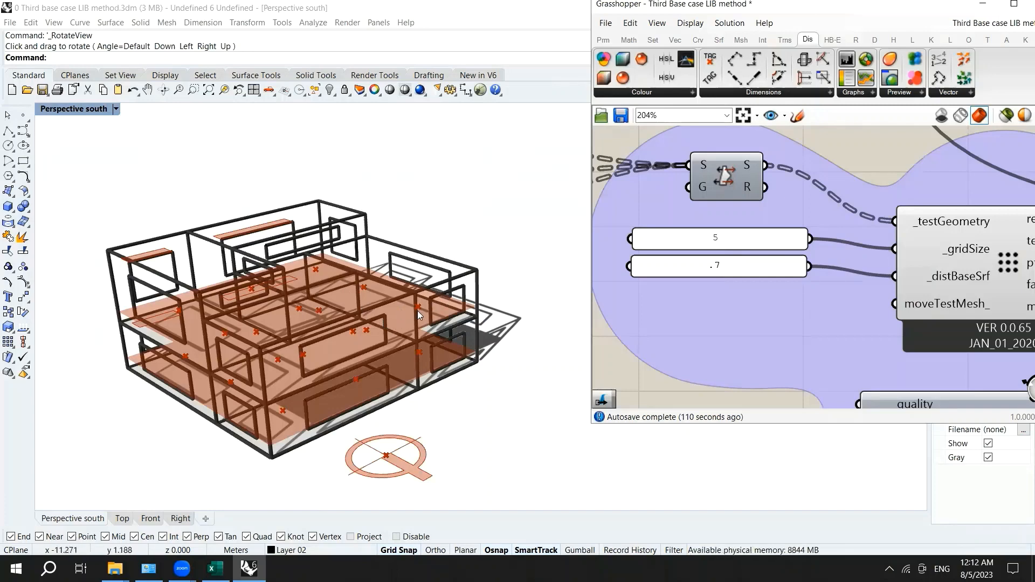
pyautogui.scroll(-3)
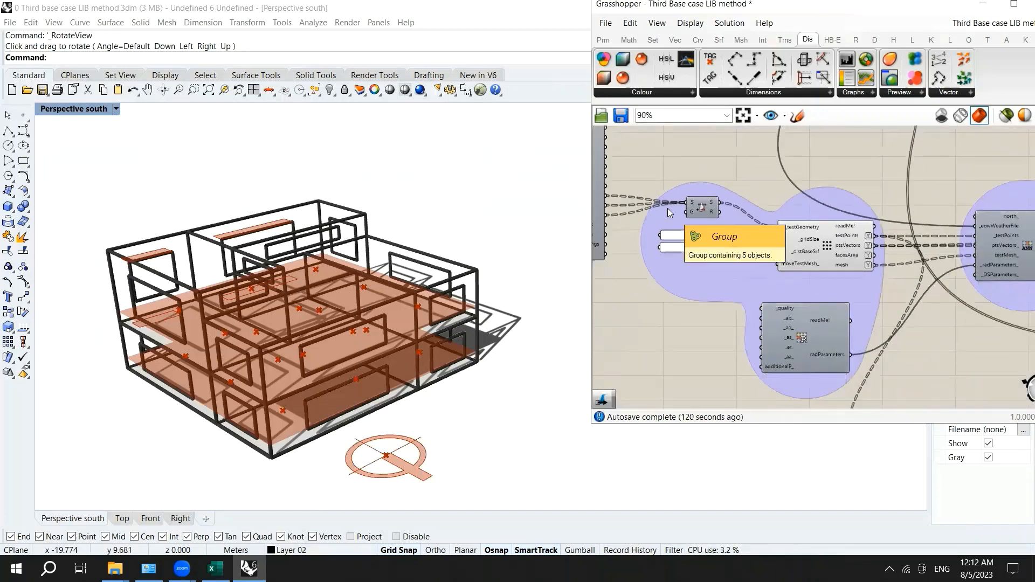
pyautogui.scroll(3)
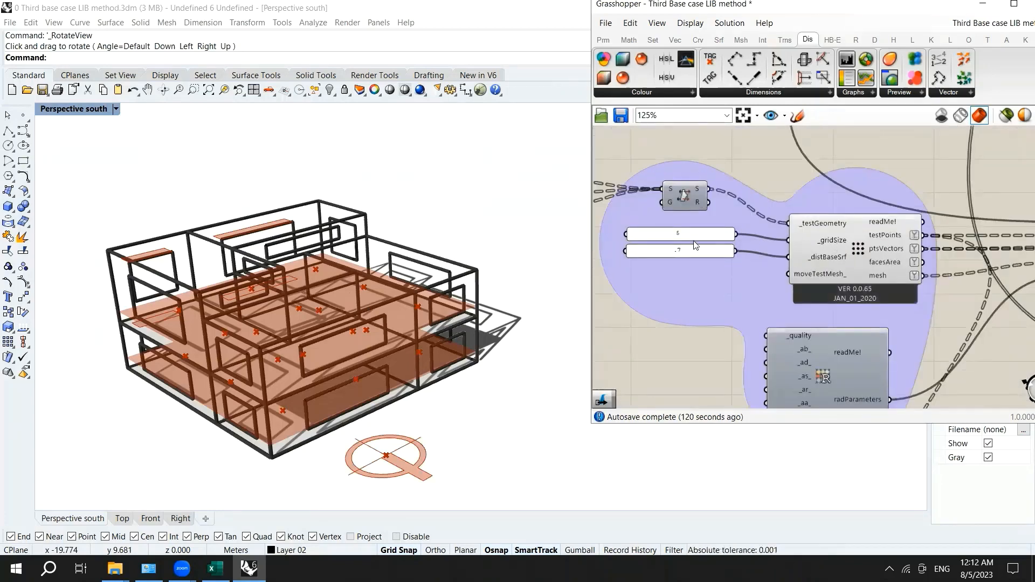
pyautogui.scroll(-3)
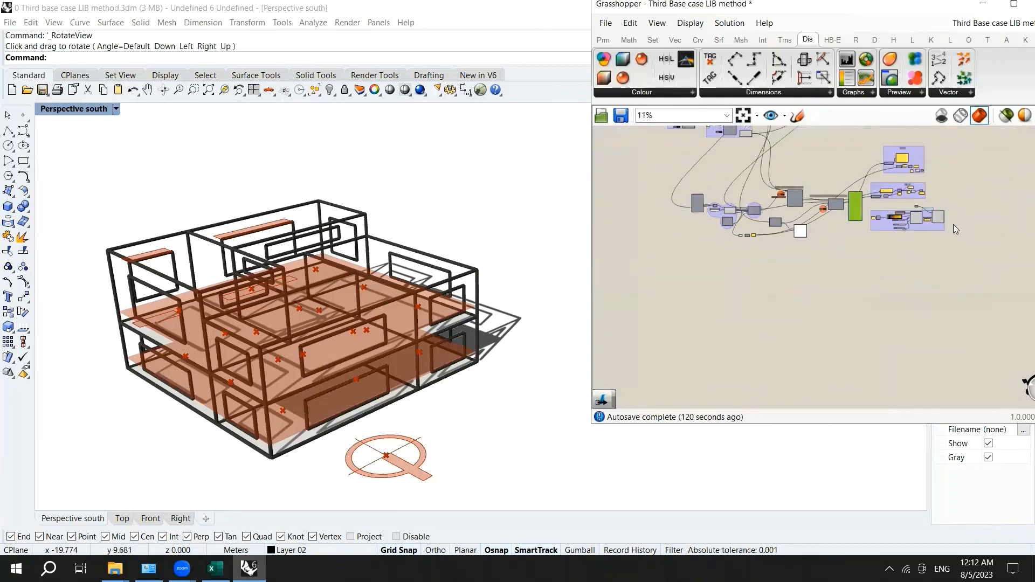
pyautogui.scroll(3)
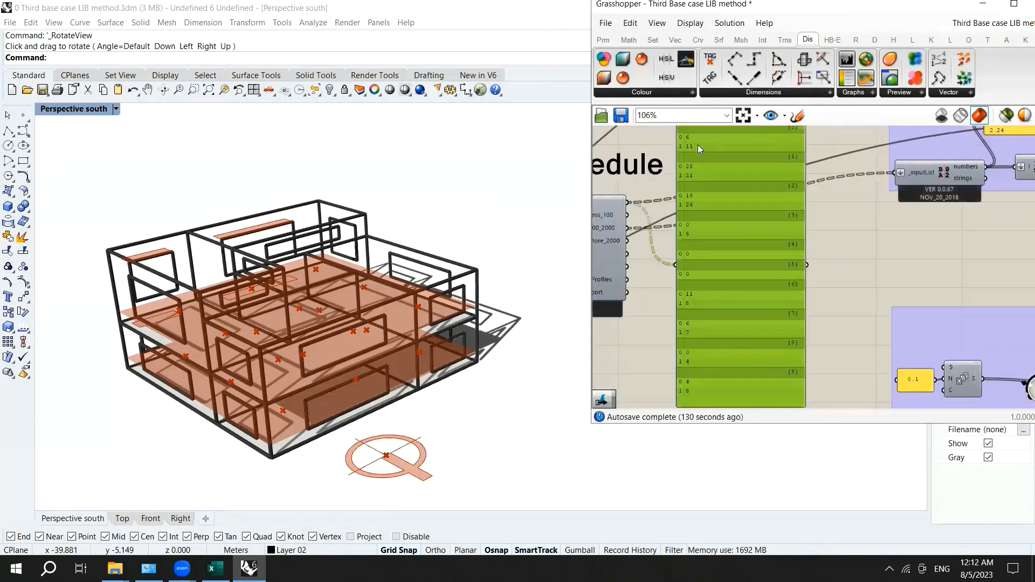
pyautogui.moveTo(708, 213)
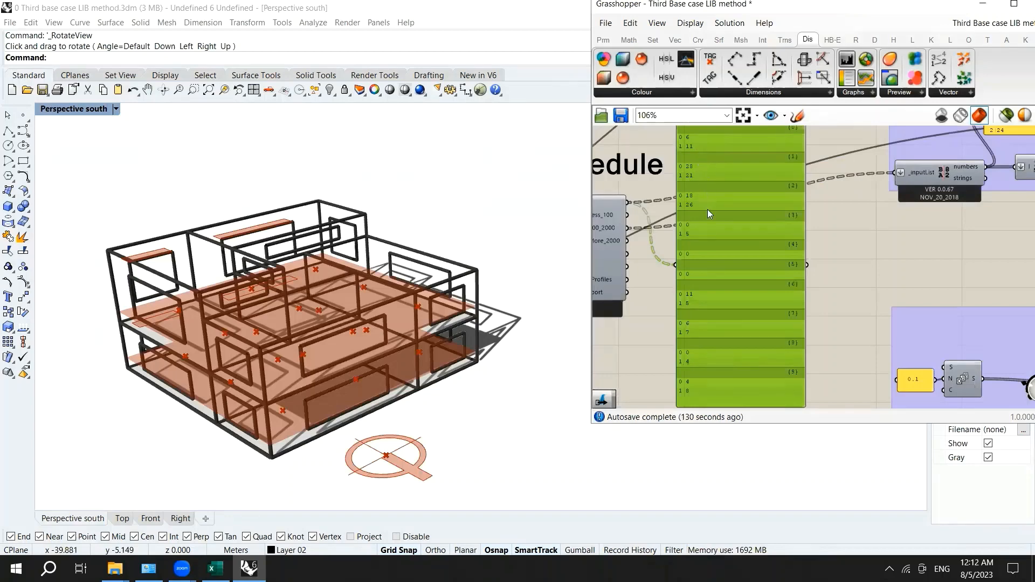
pyautogui.moveTo(695, 257)
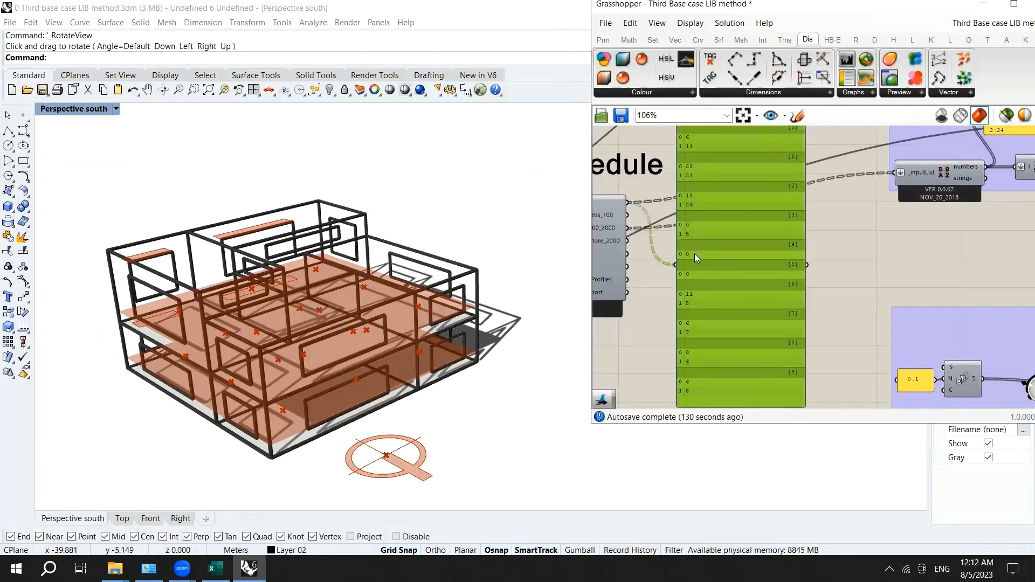
pyautogui.moveTo(696, 275)
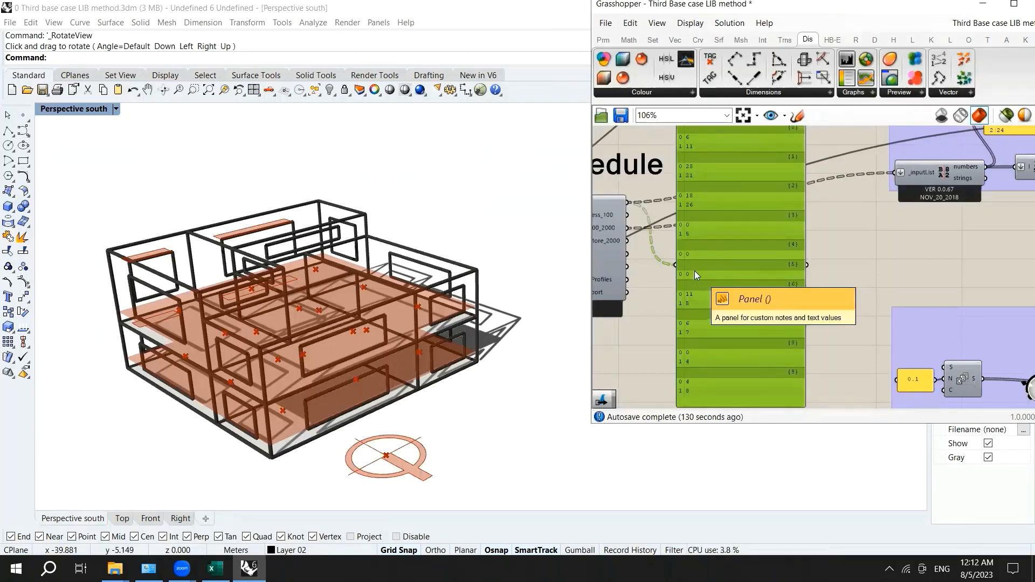
pyautogui.moveTo(705, 257)
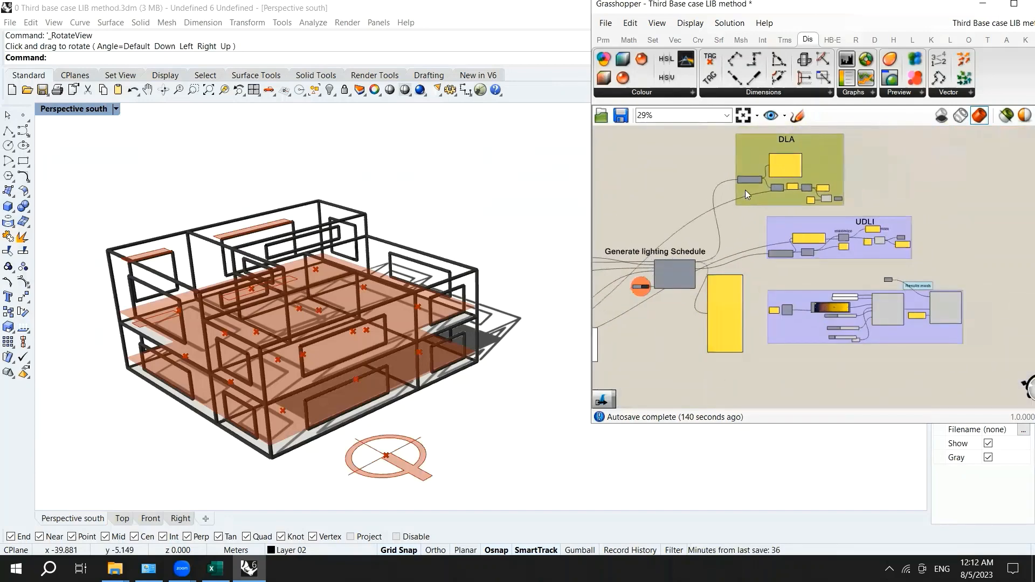
pyautogui.scroll(3)
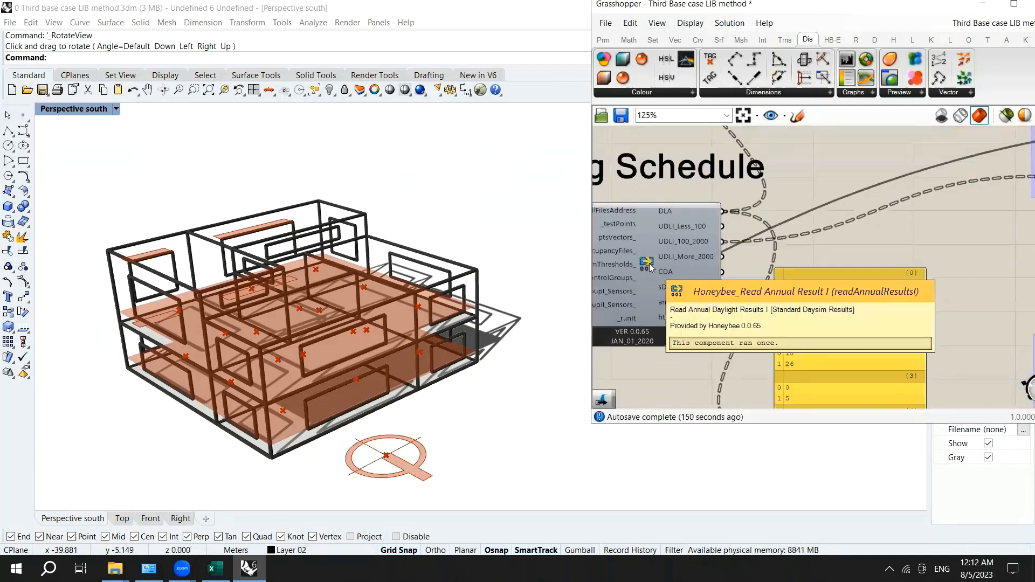
pyautogui.scroll(-3)
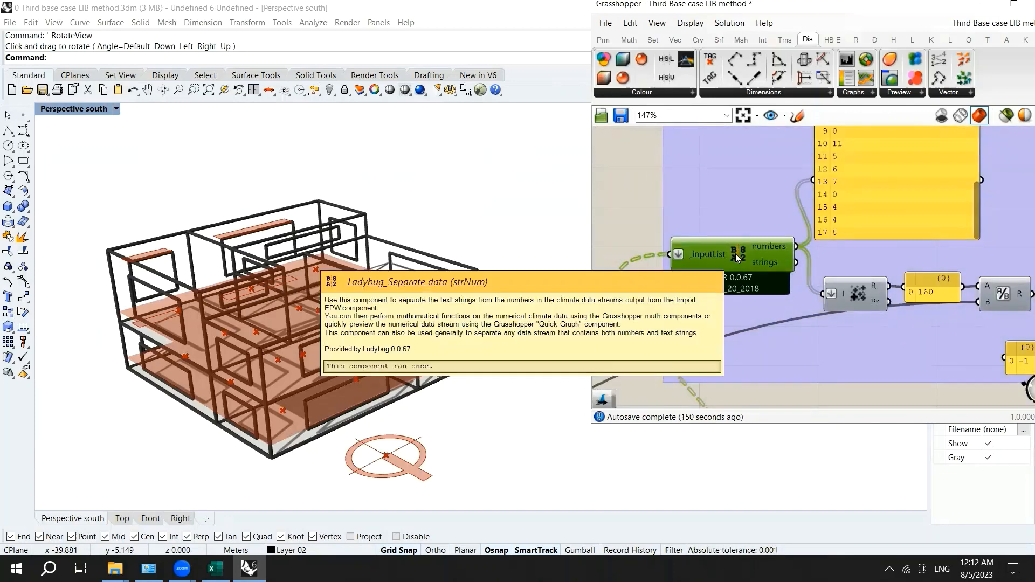
pyautogui.scroll(-3)
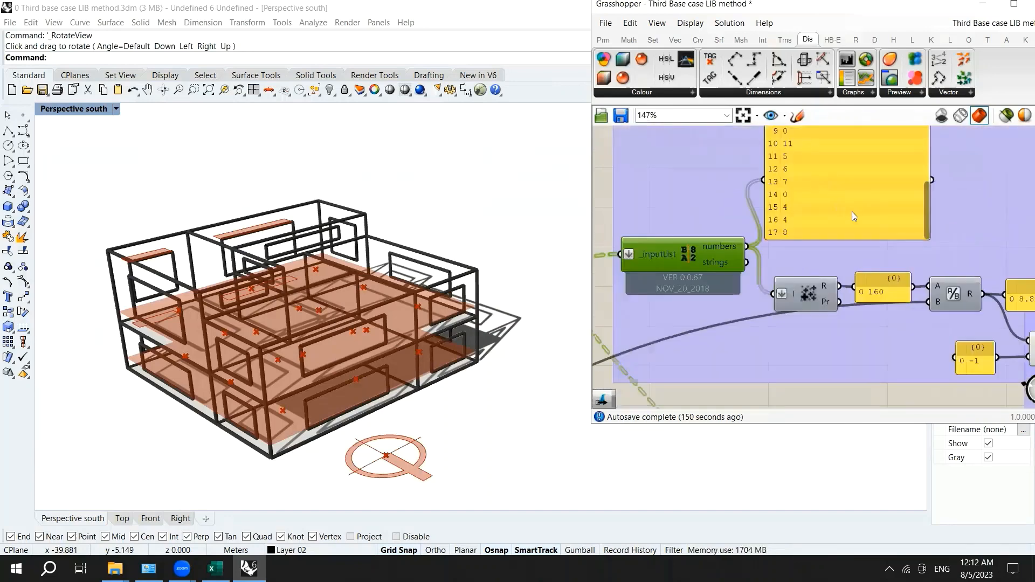
pyautogui.scroll(-3)
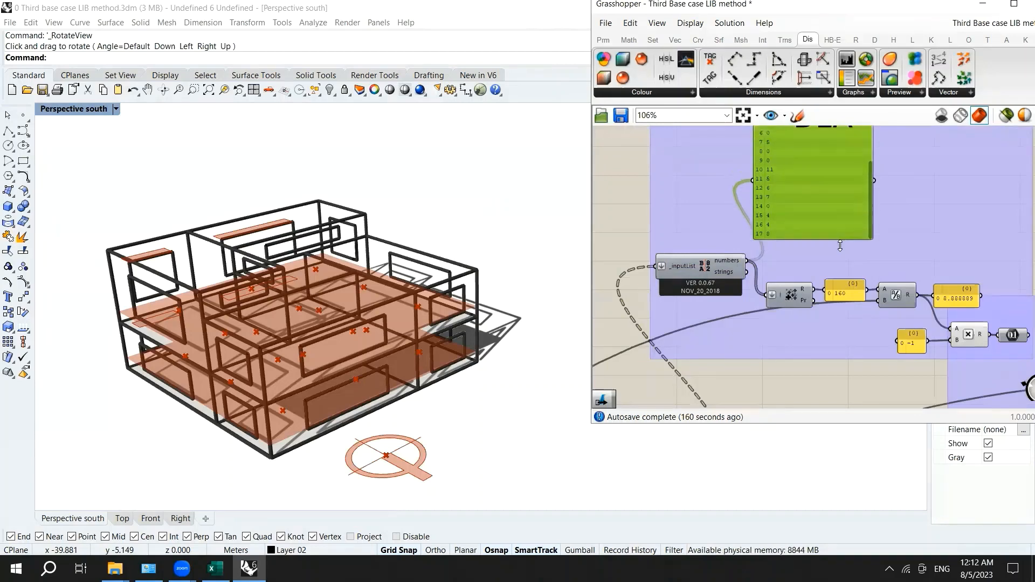
pyautogui.scroll(-3)
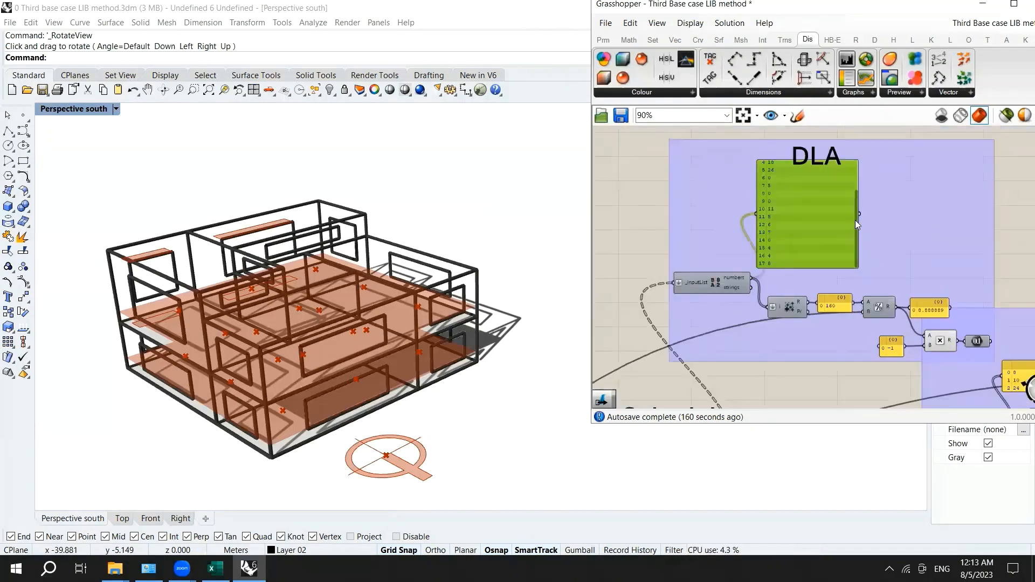
pyautogui.moveTo(792, 308)
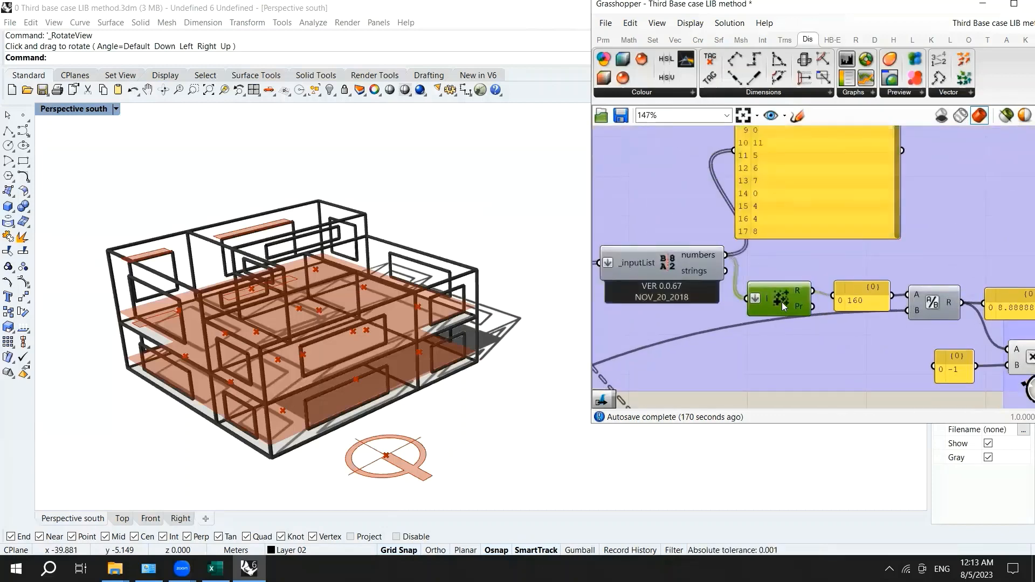
pyautogui.moveTo(780, 301)
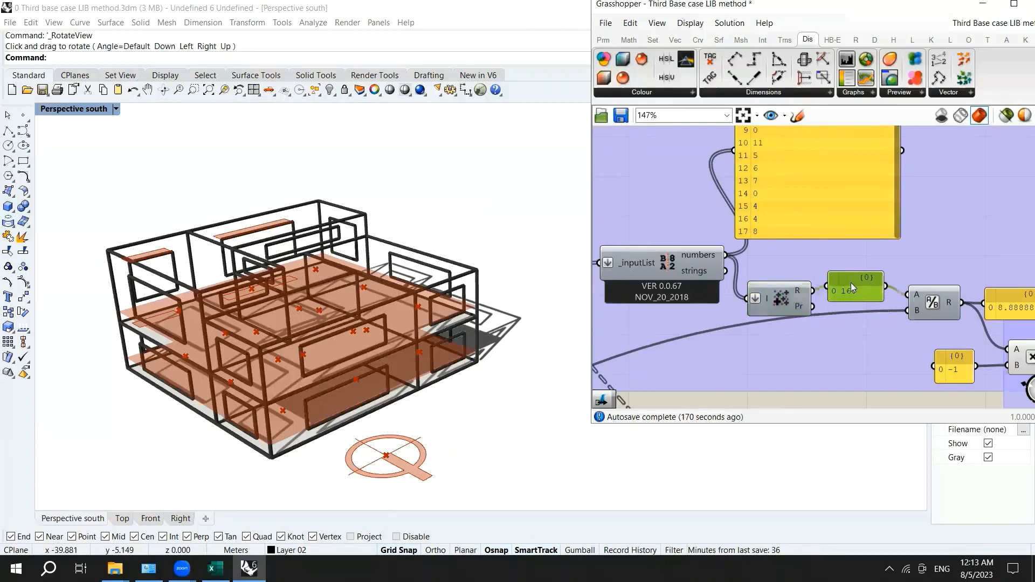
pyautogui.scroll(-3)
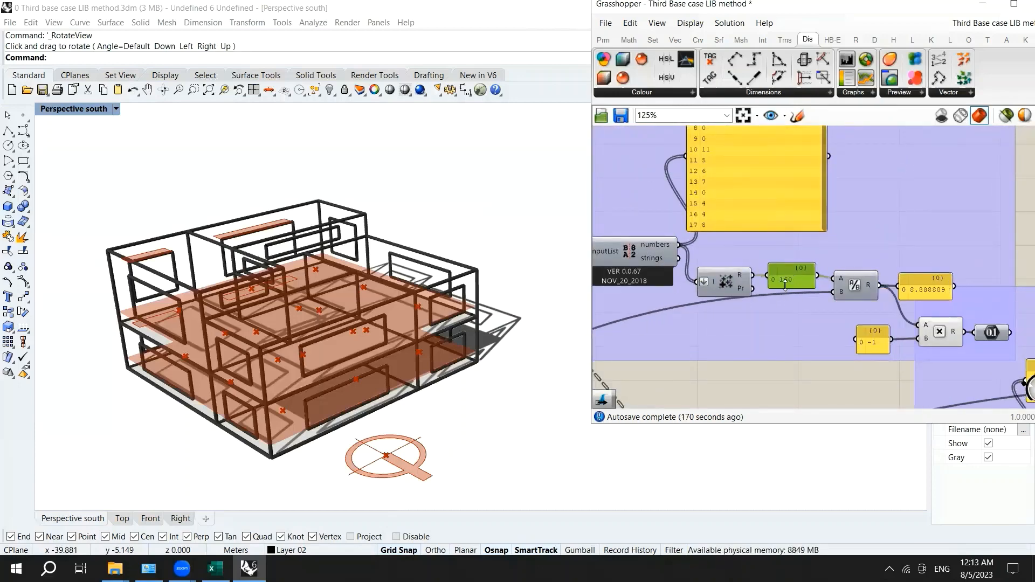
pyautogui.scroll(-3)
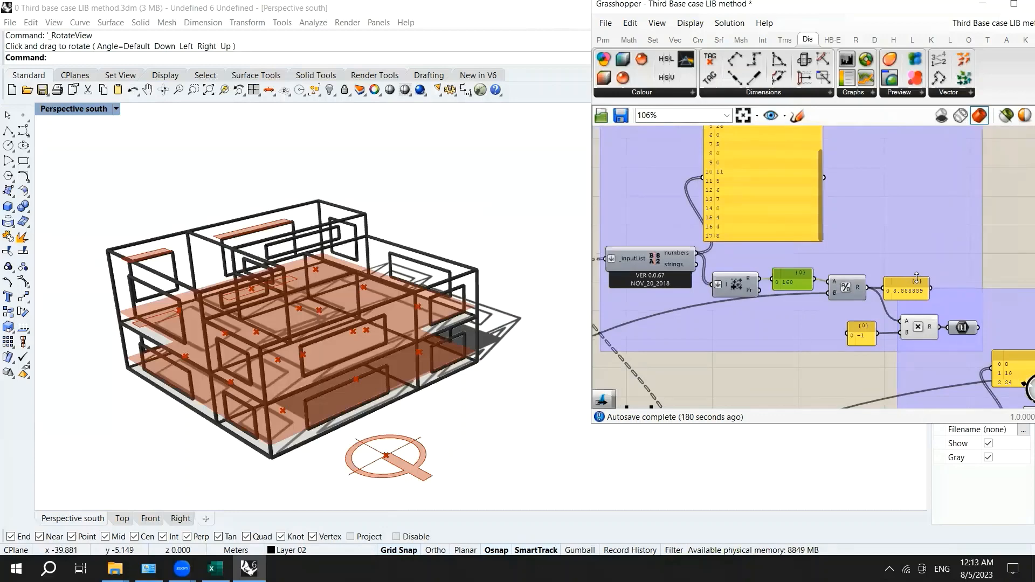
pyautogui.scroll(3)
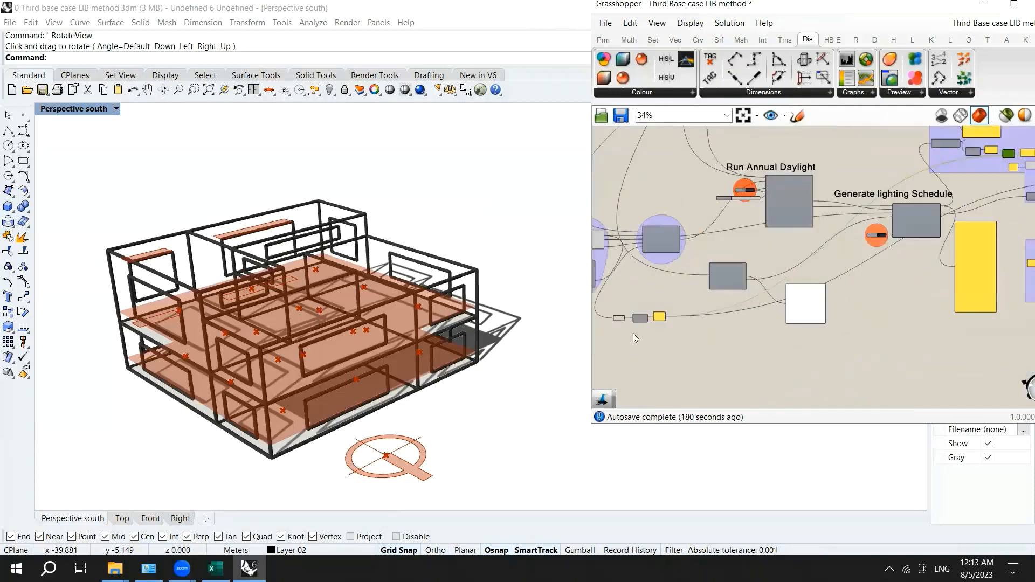
pyautogui.scroll(3)
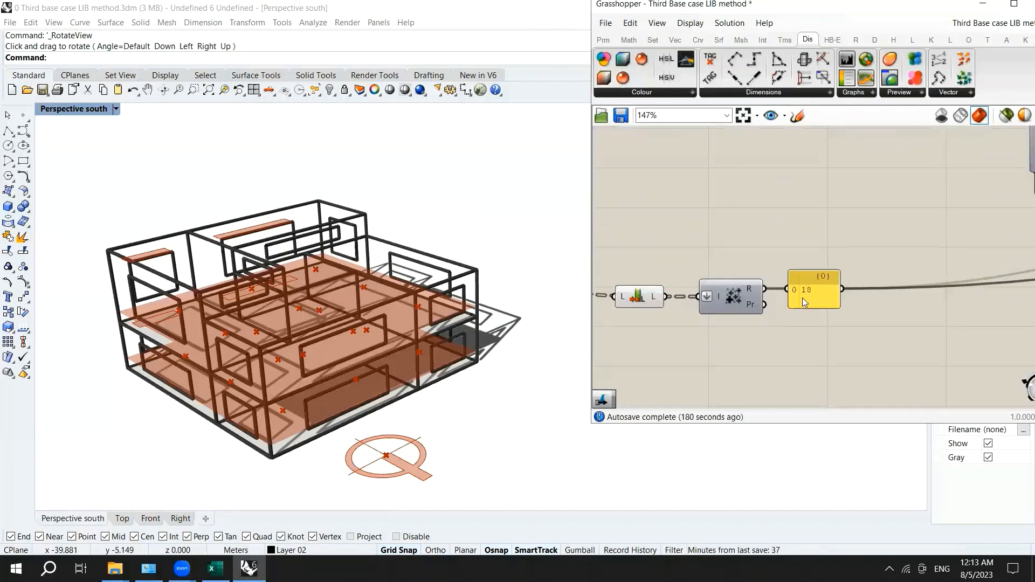
pyautogui.scroll(-3)
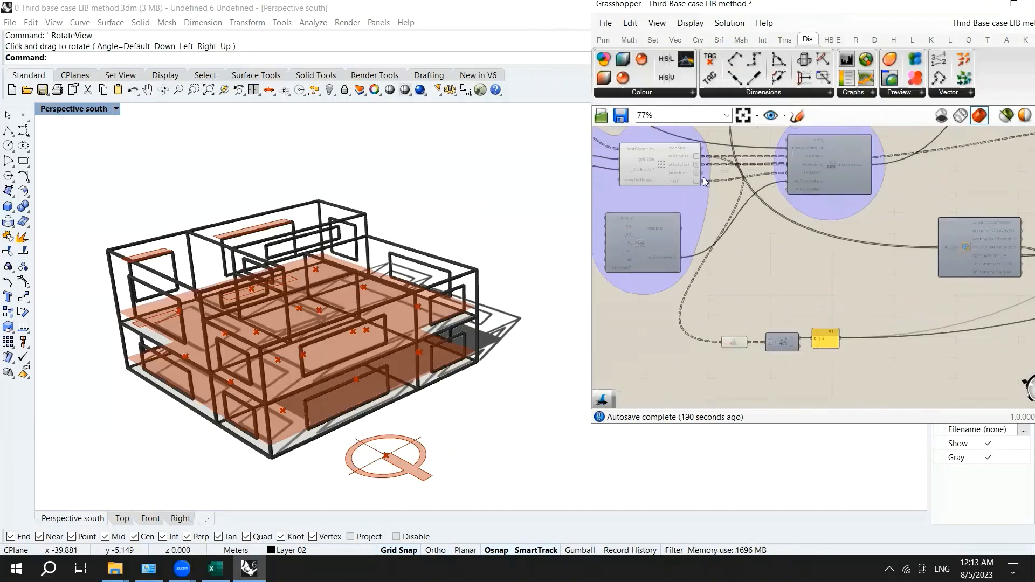
pyautogui.scroll(3)
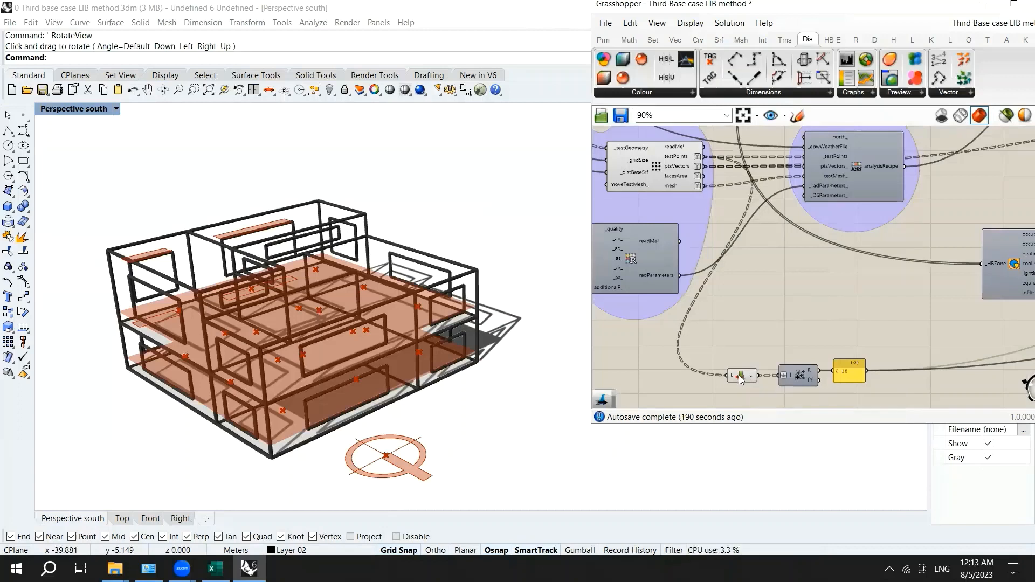
pyautogui.moveTo(764, 353)
pyautogui.write('panel')
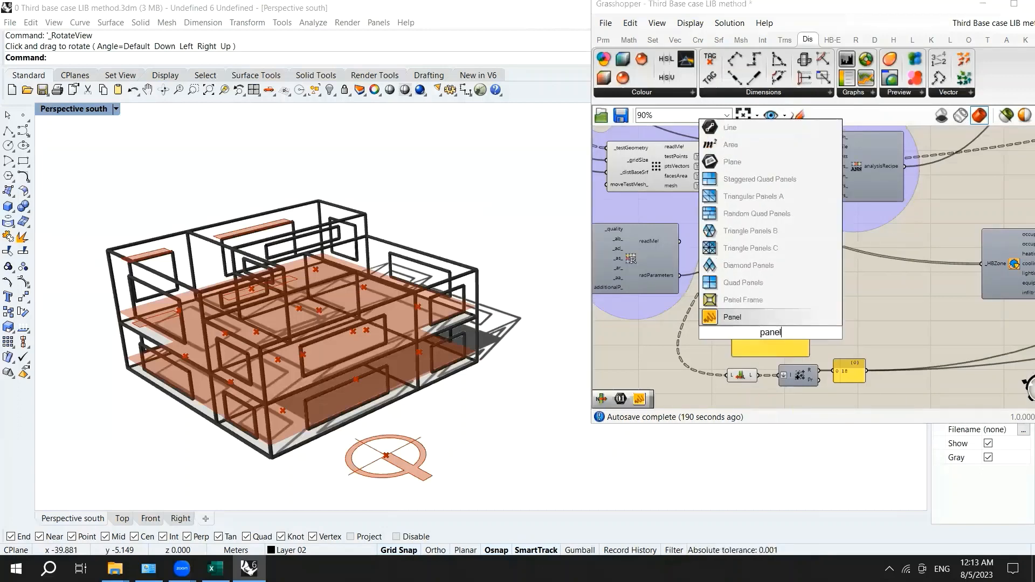
pyautogui.click(731, 317)
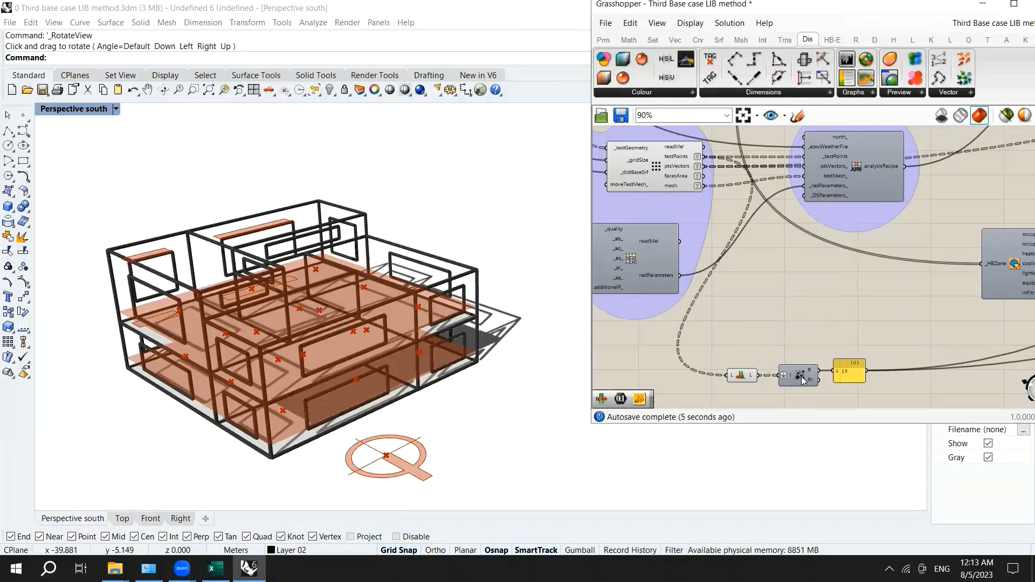
pyautogui.moveTo(848, 375)
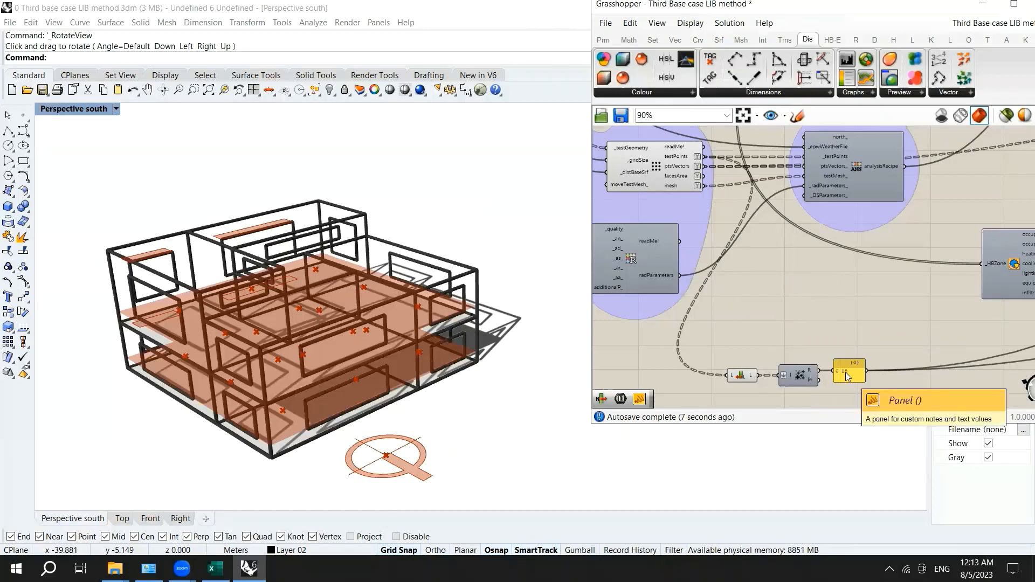
pyautogui.scroll(-3)
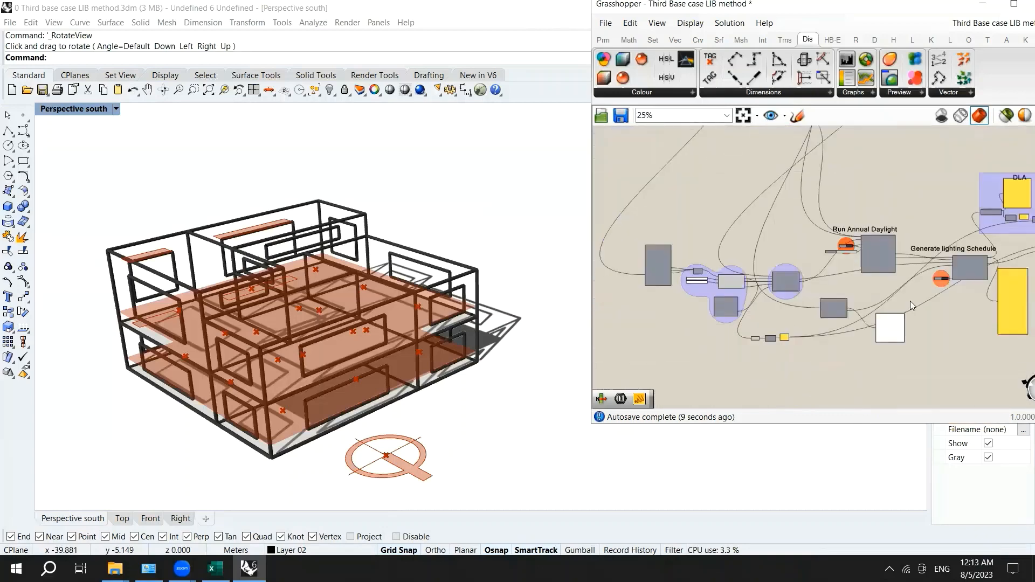
pyautogui.scroll(3)
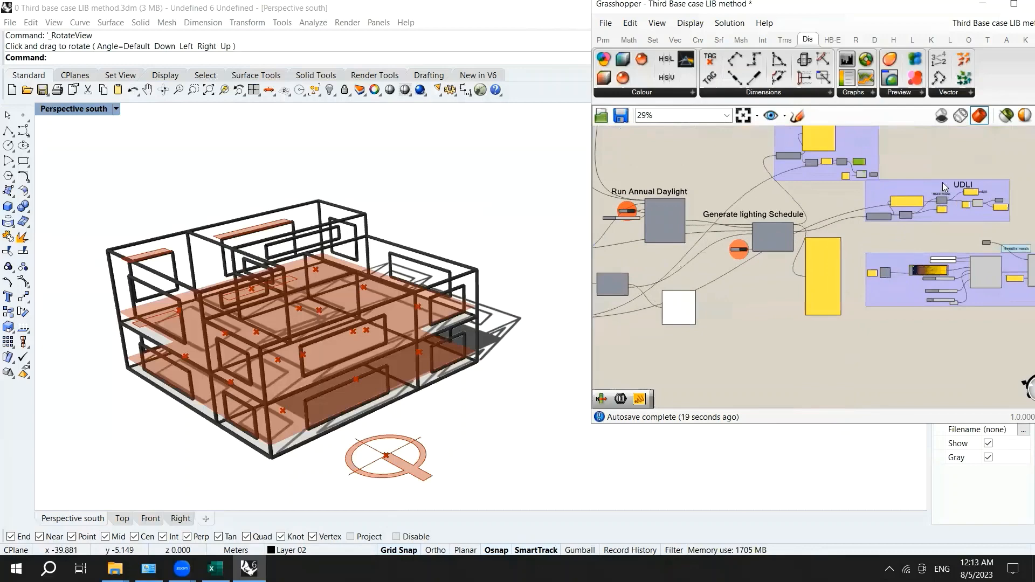
pyautogui.scroll(3)
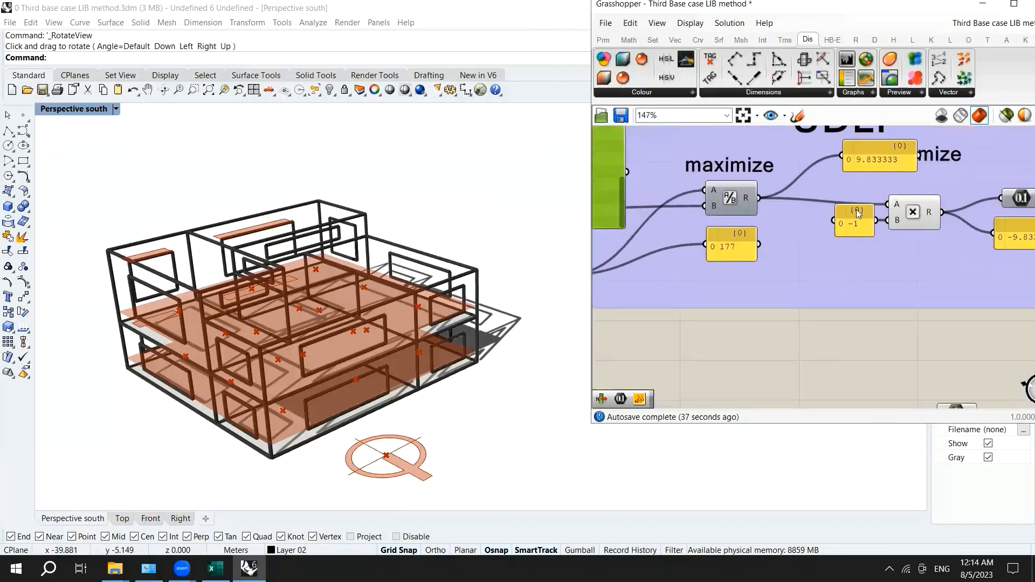
# Bring up the naming menu on the UDLI minimize objective number to enter UDI(100-2000)
pyautogui.scroll(-3)
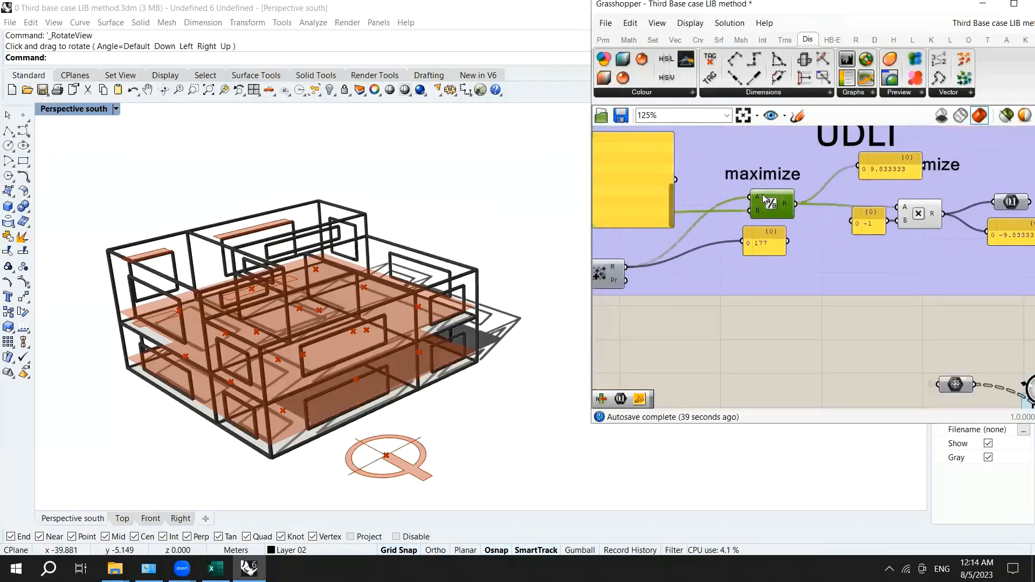
pyautogui.scroll(-3)
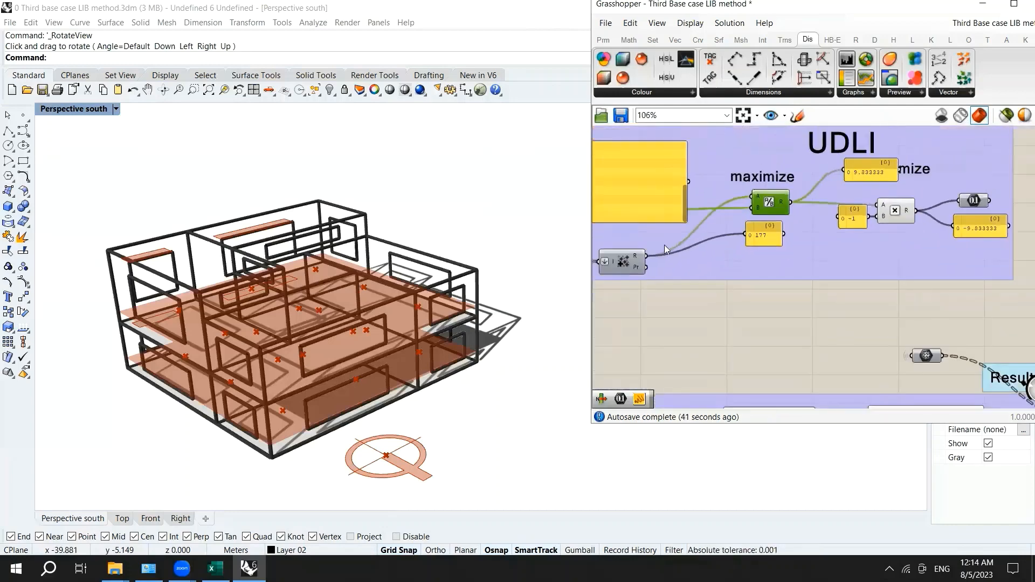
pyautogui.moveTo(665, 249)
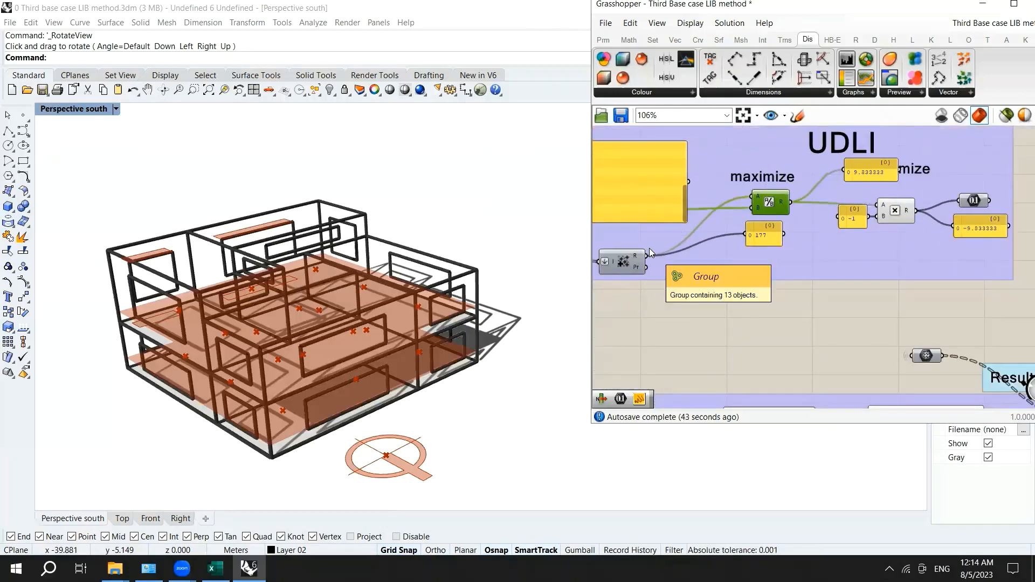
pyautogui.moveTo(729, 220)
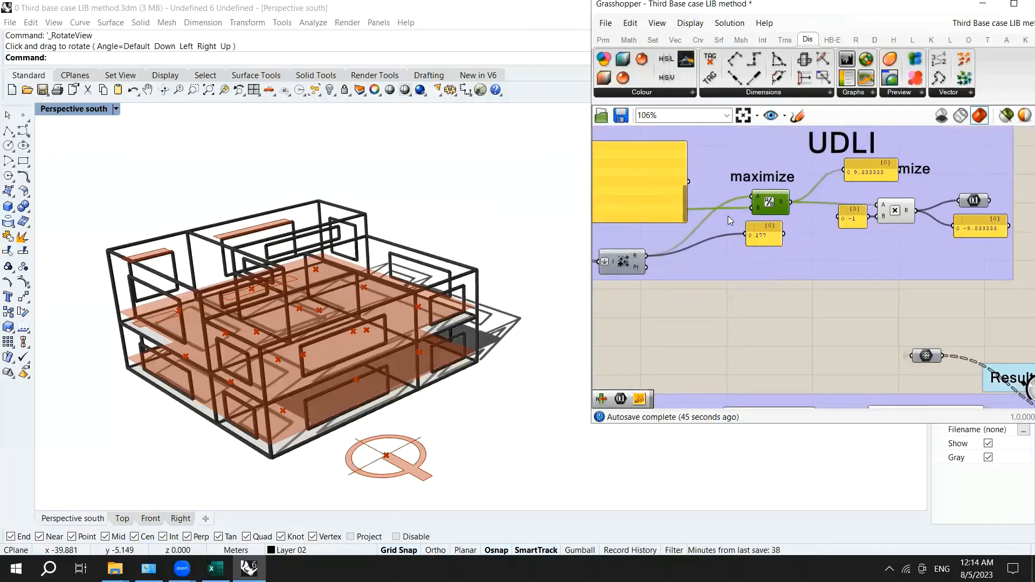
pyautogui.scroll(3)
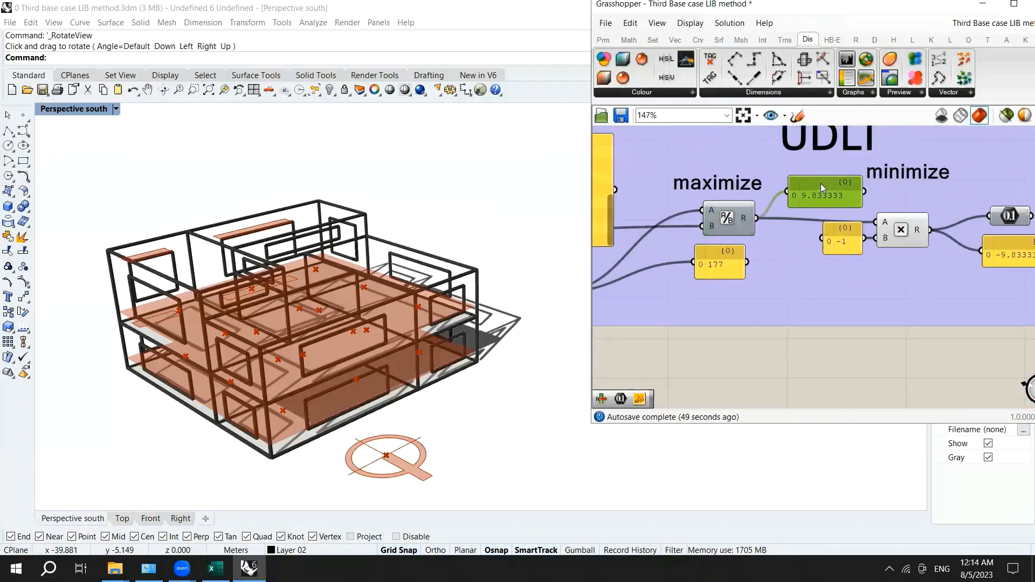
pyautogui.scroll(-3)
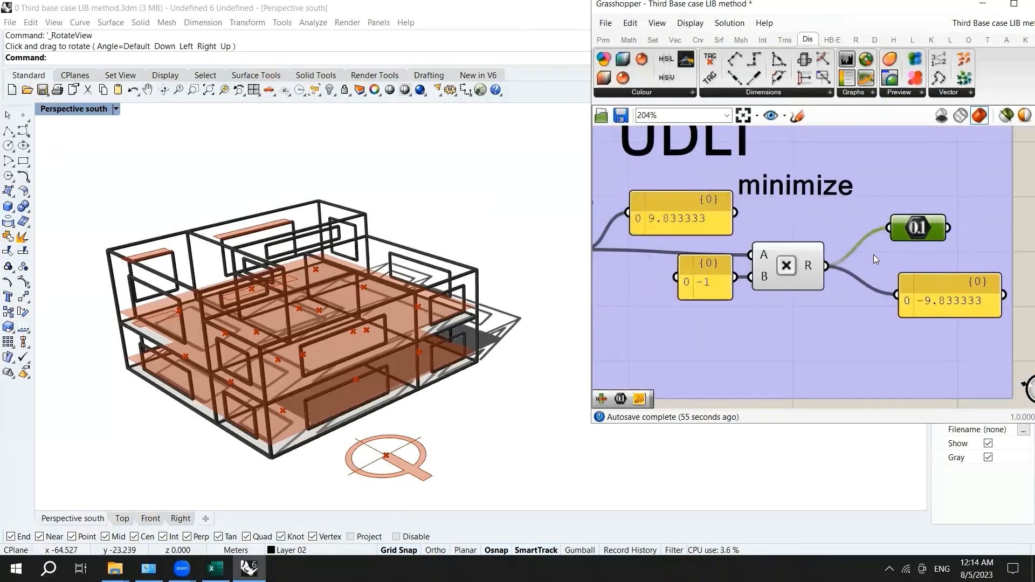
pyautogui.rightClick(917, 227)
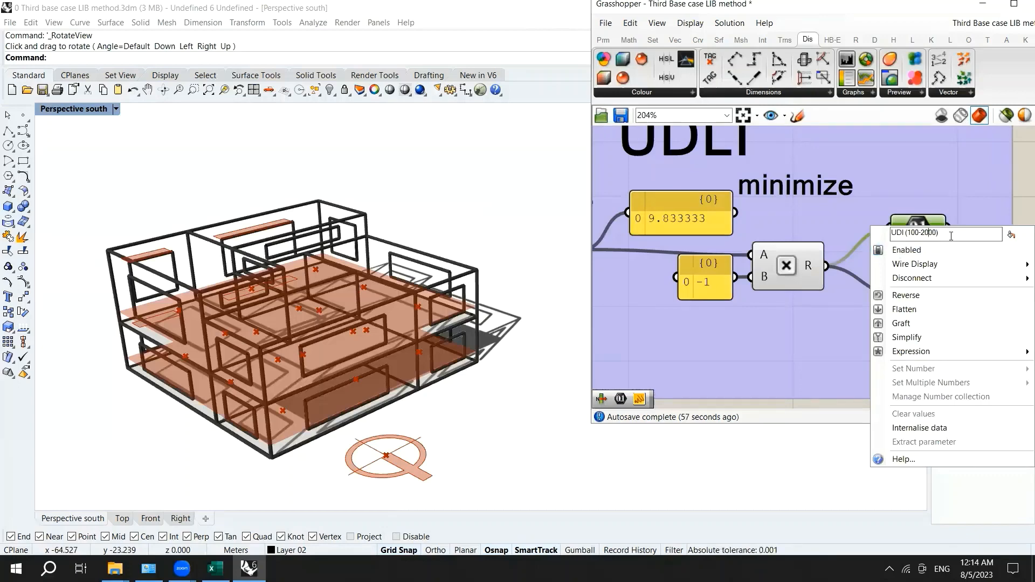